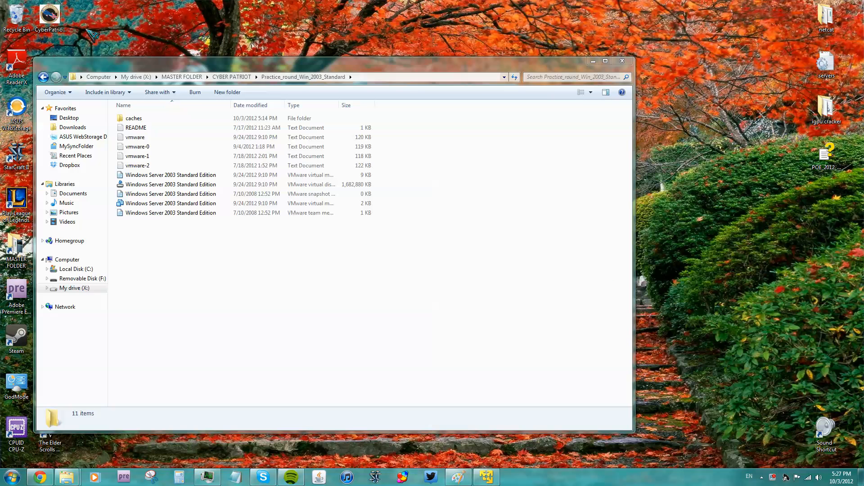
# - Open the Windows Server 2003 .vmx configuration file from Explorer, launching VMware Player
pyautogui.click(170, 202)
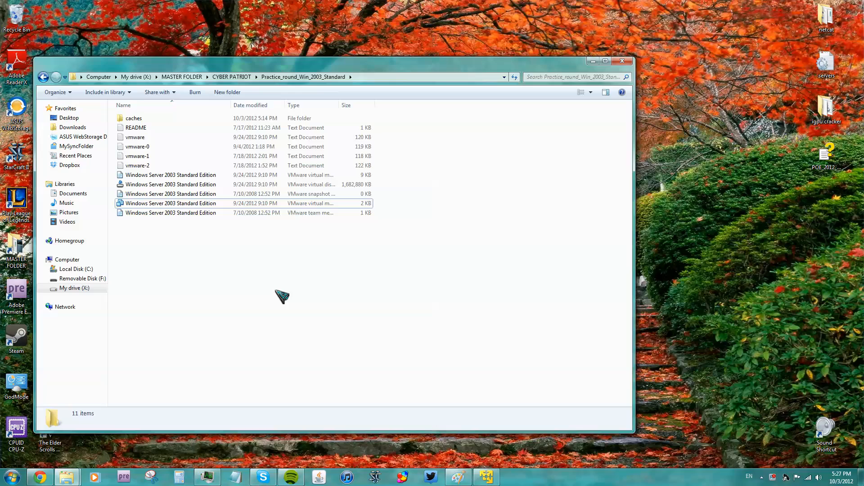
pyautogui.doubleClick(171, 203)
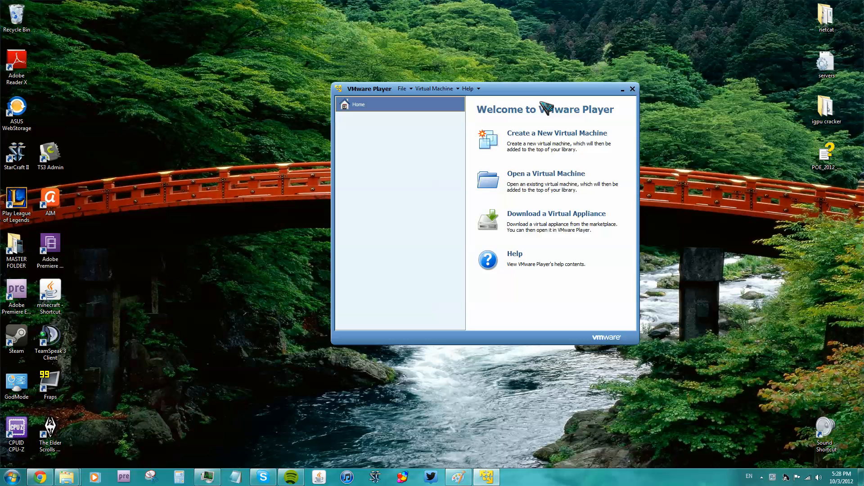
pyautogui.moveTo(137, 431)
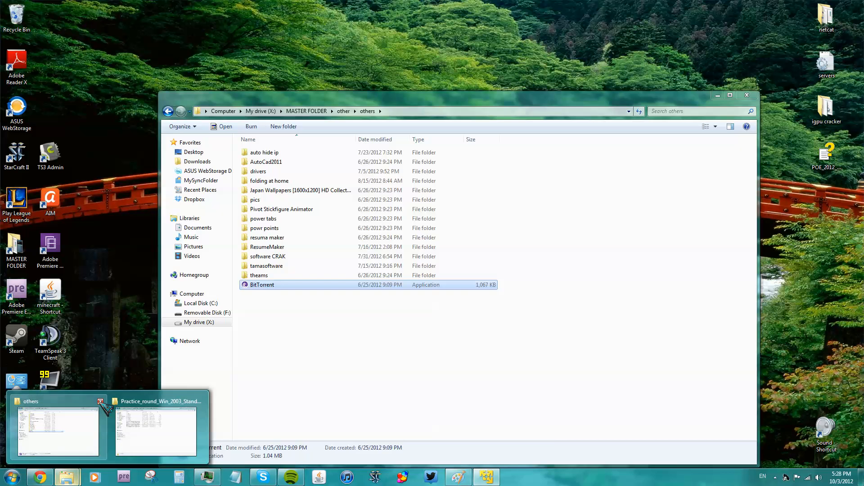
# - Close the others window and review the snapshot, .vmdk disk and .vmx configuration files
pyautogui.click(156, 426)
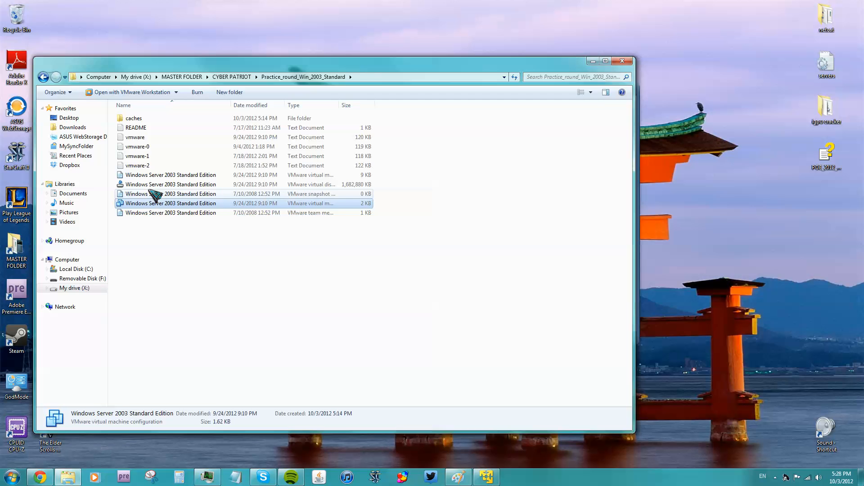
pyautogui.click(171, 194)
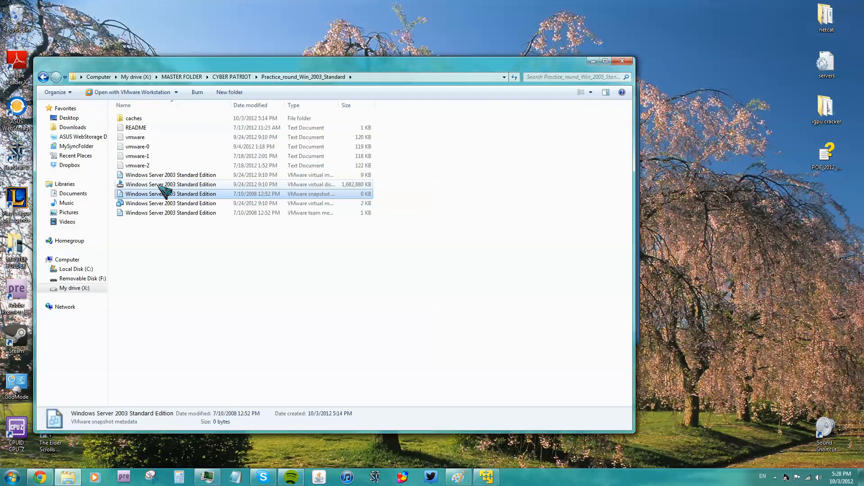
pyautogui.click(170, 183)
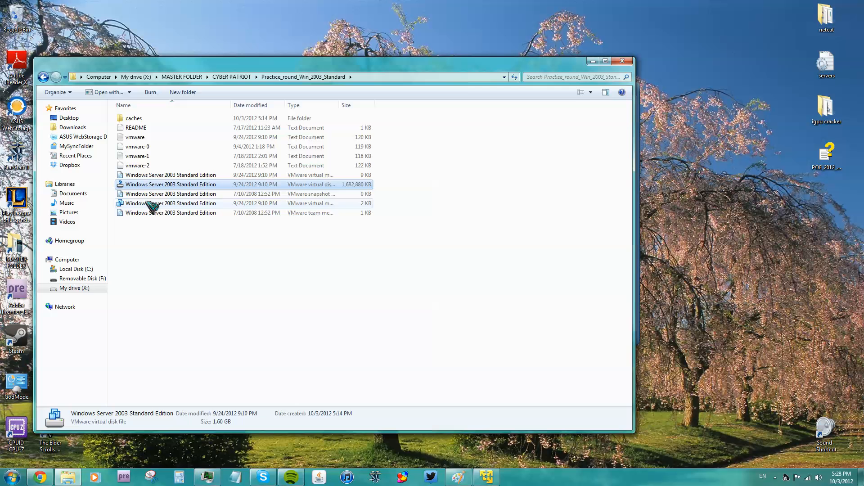
pyautogui.moveTo(176, 183)
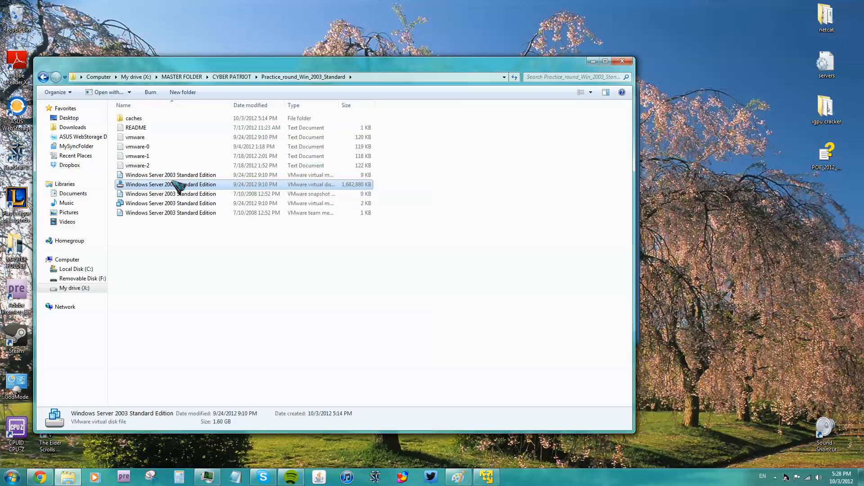
pyautogui.moveTo(185, 188)
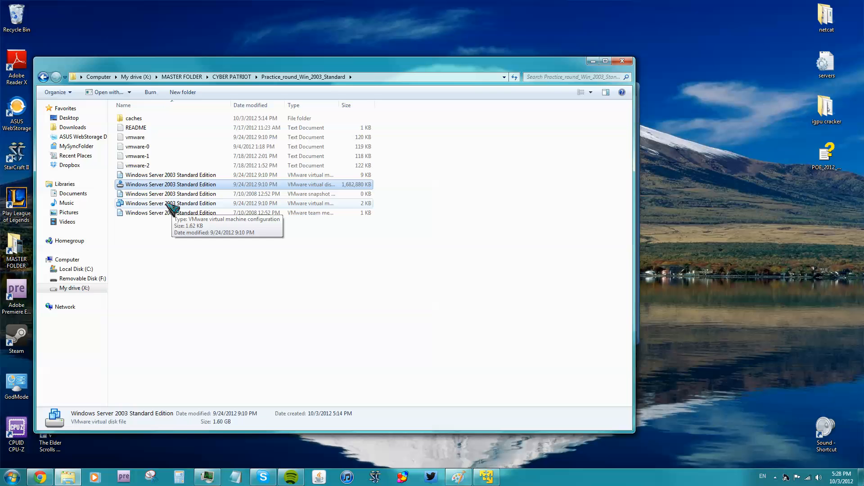
pyautogui.moveTo(160, 204)
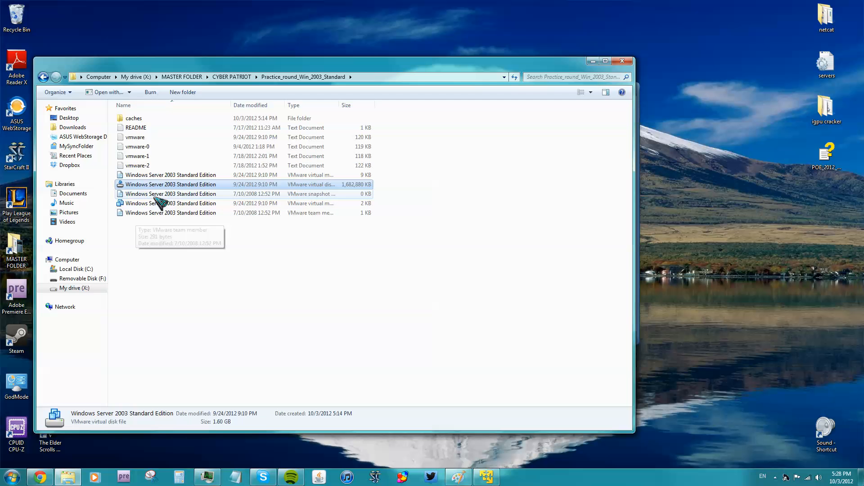
pyautogui.click(171, 203)
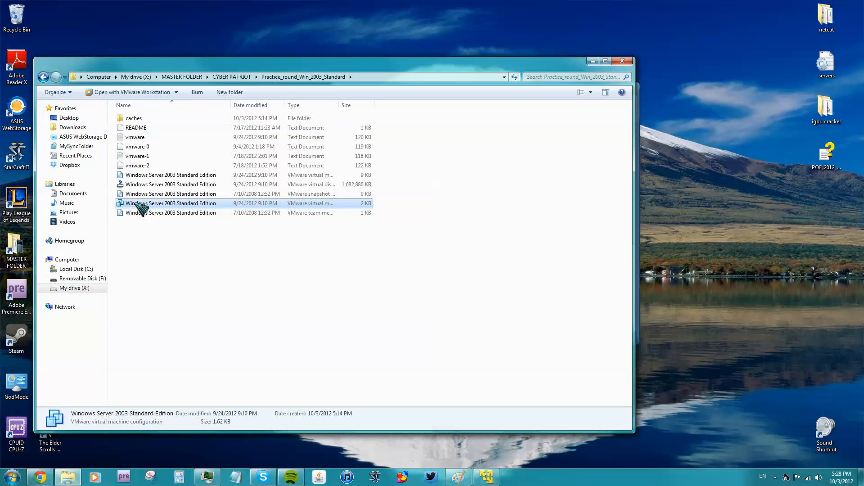
pyautogui.doubleClick(171, 203)
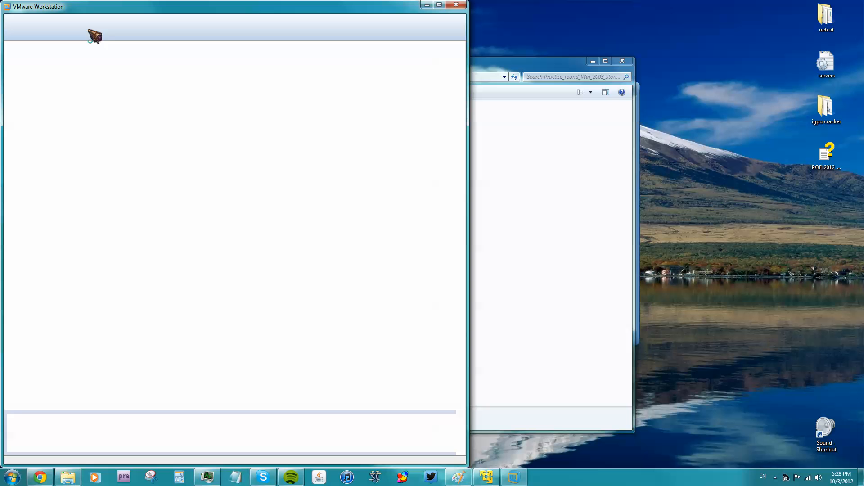
pyautogui.moveTo(380, 46)
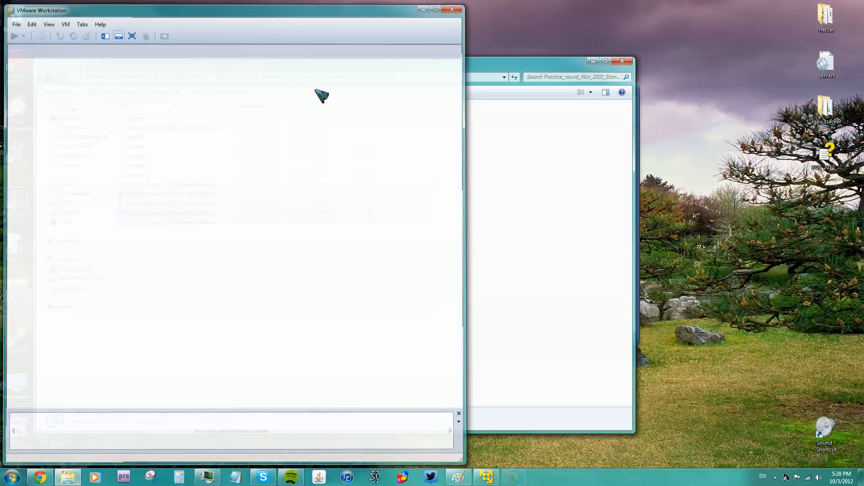
pyautogui.click(171, 203)
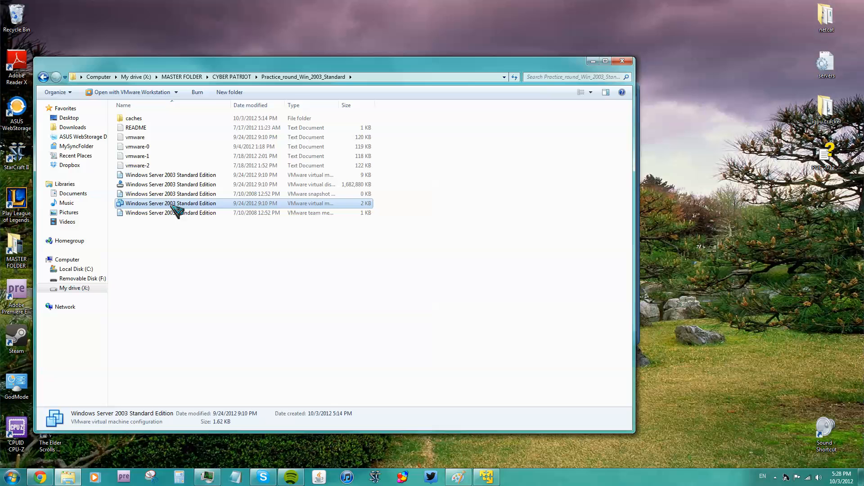
pyautogui.rightClick(170, 202)
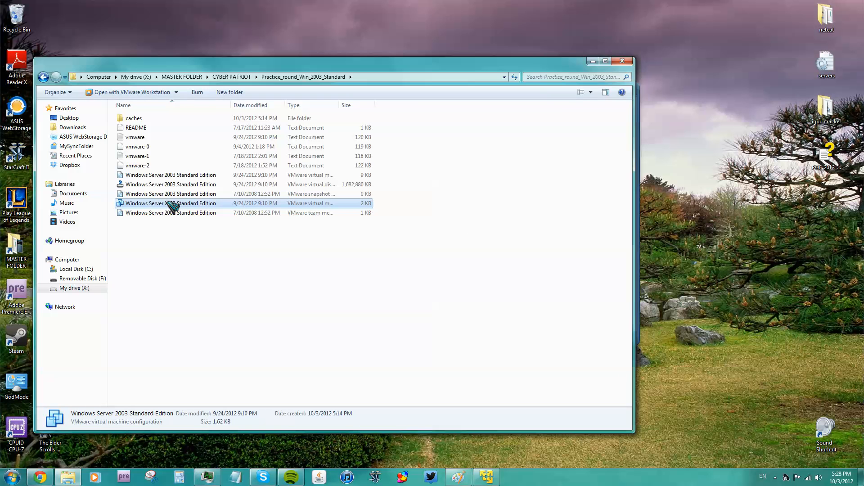
pyautogui.moveTo(207, 204)
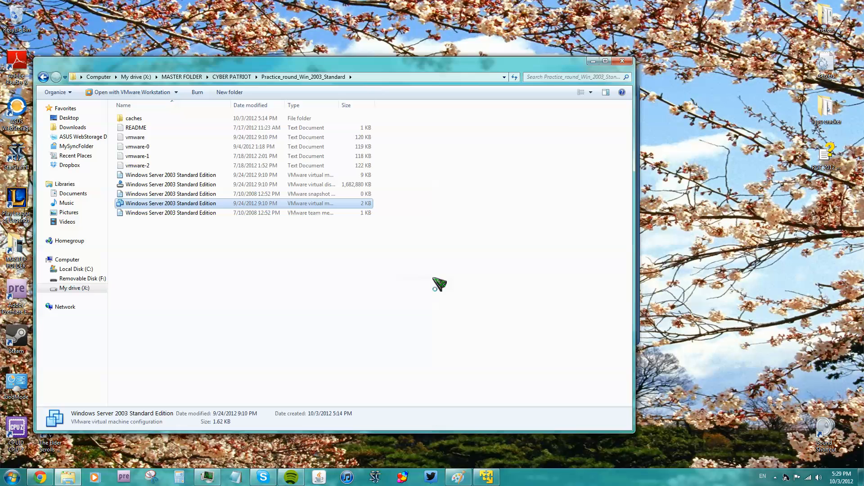
# - Bring up the Open with dialog for the .vmx file, with VMware Player among the choices
pyautogui.doubleClick(171, 202)
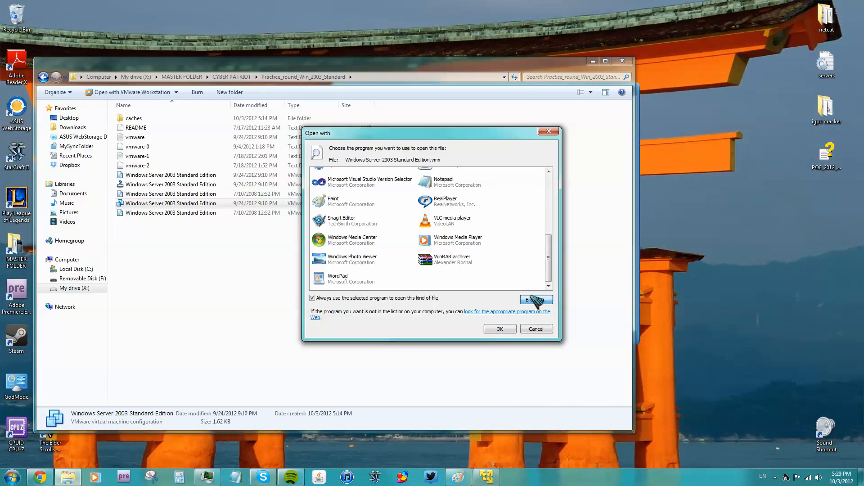
pyautogui.click(535, 299)
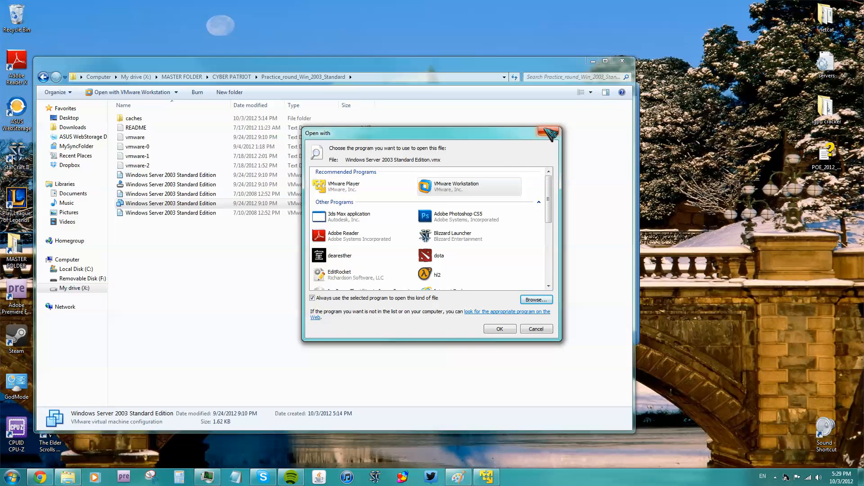
pyautogui.moveTo(551, 136)
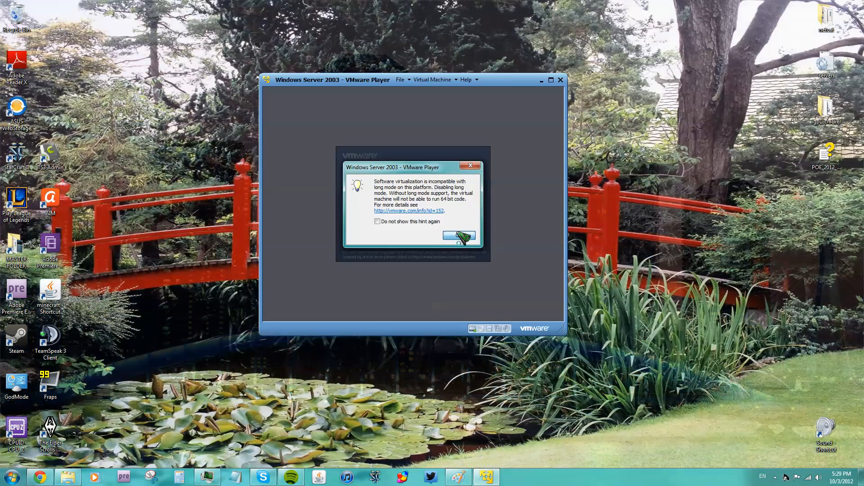
# - Dismiss the long mode warning, report the VM as copied, then suspend the machine and exit
pyautogui.click(460, 236)
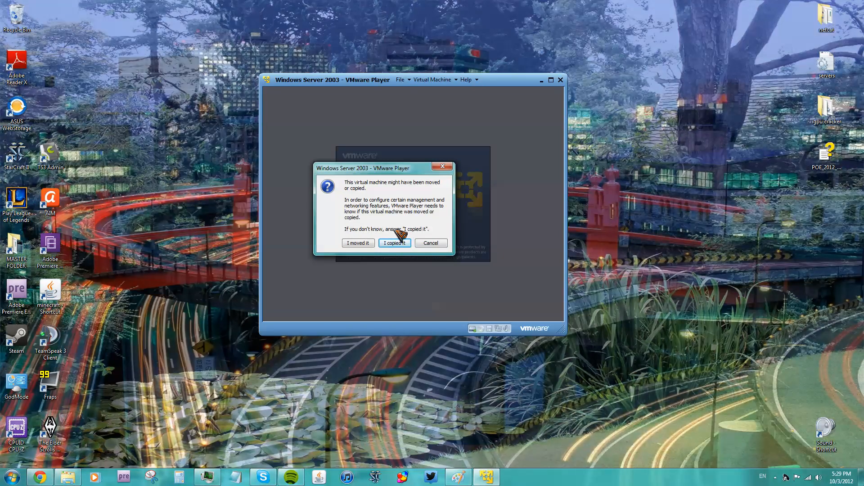
pyautogui.click(394, 243)
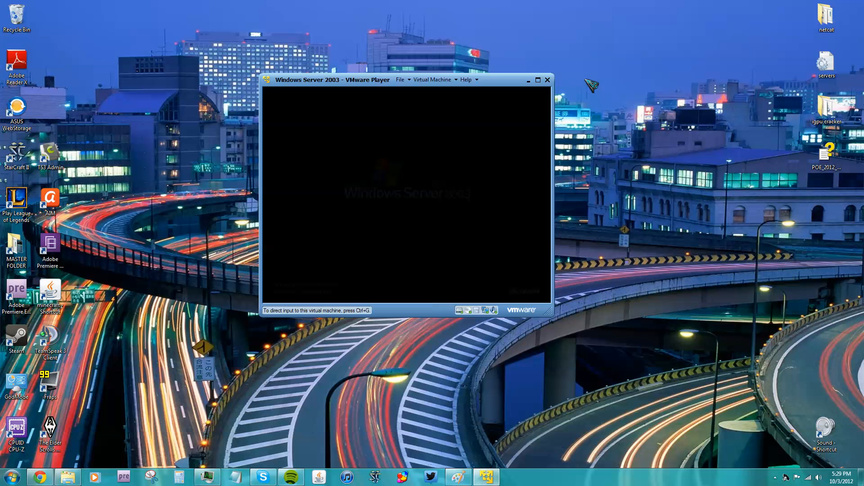
pyautogui.click(547, 79)
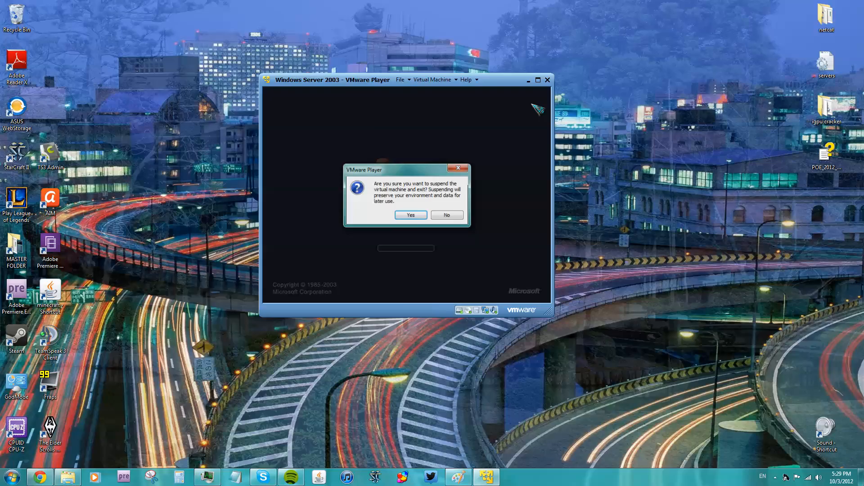
pyautogui.click(11, 476)
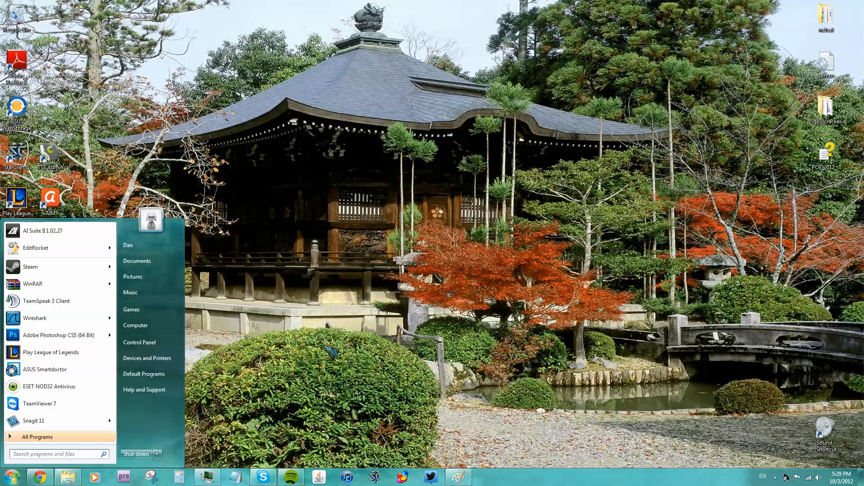
# - Launch VMware Player, start a new VM installing from an ISO disc image and browse for it
pyautogui.write('vmware')
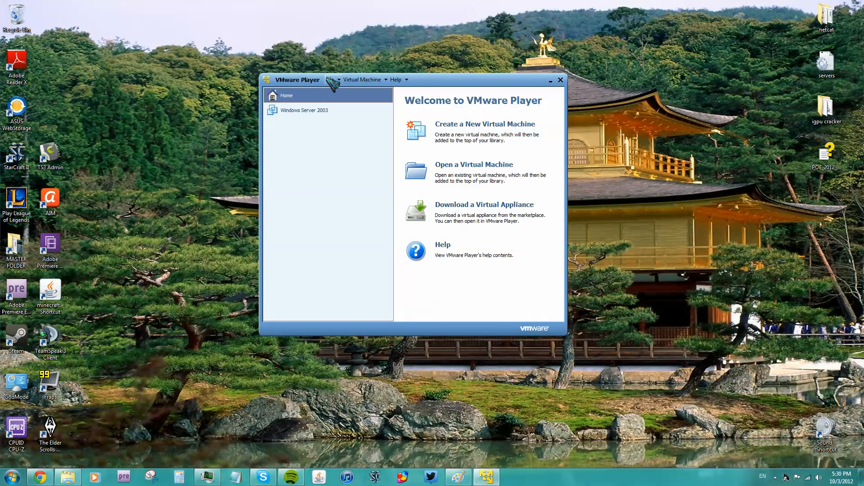
pyautogui.moveTo(484, 123)
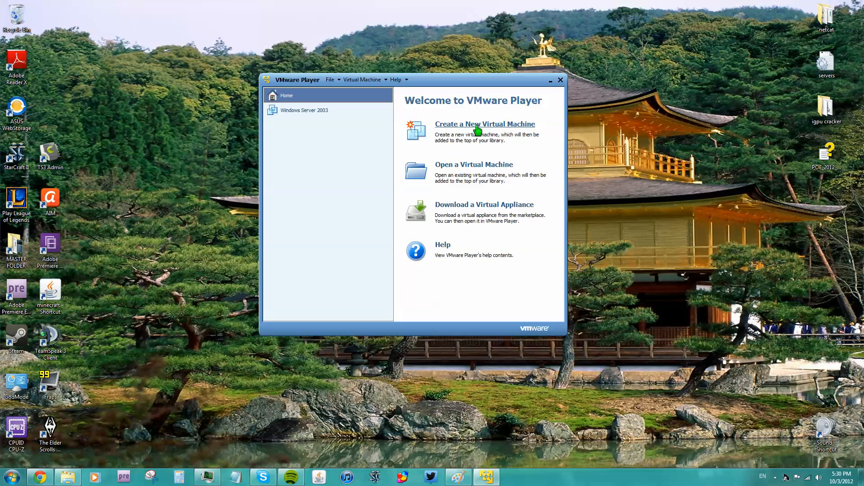
pyautogui.click(485, 124)
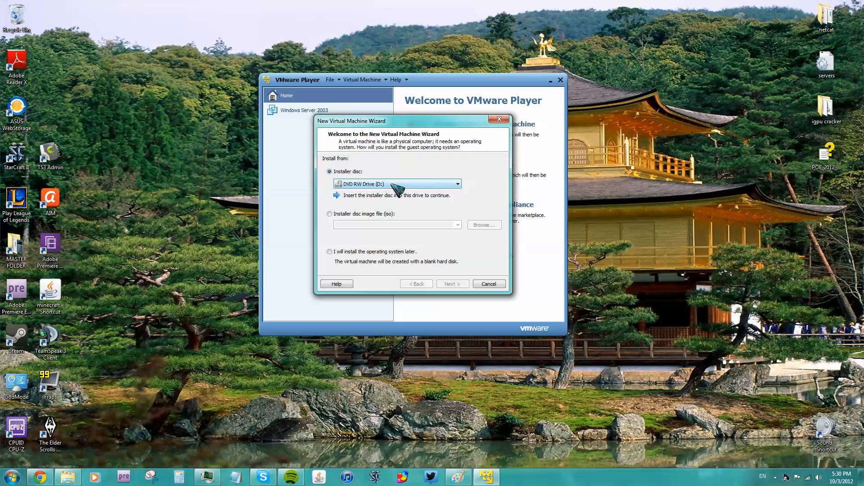
pyautogui.click(456, 184)
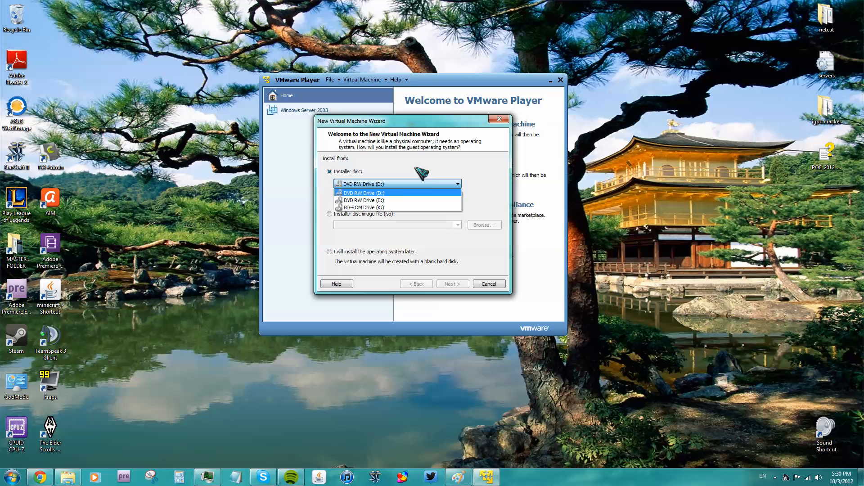
pyautogui.click(329, 214)
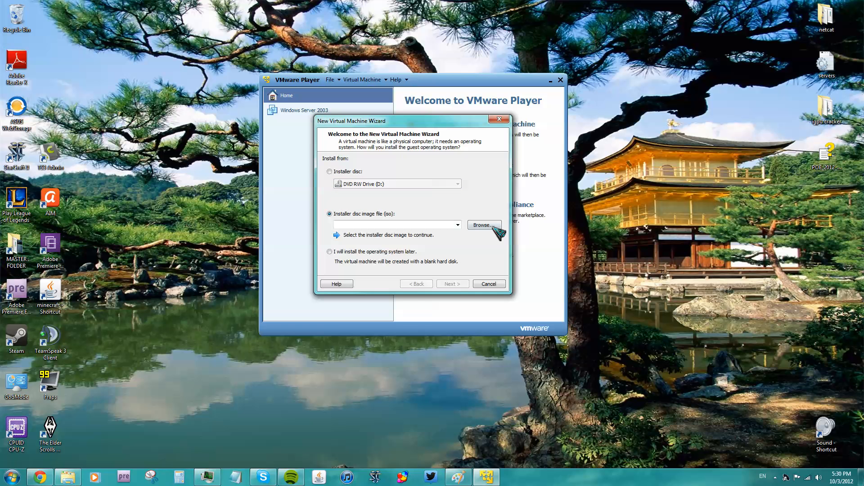
pyautogui.click(483, 225)
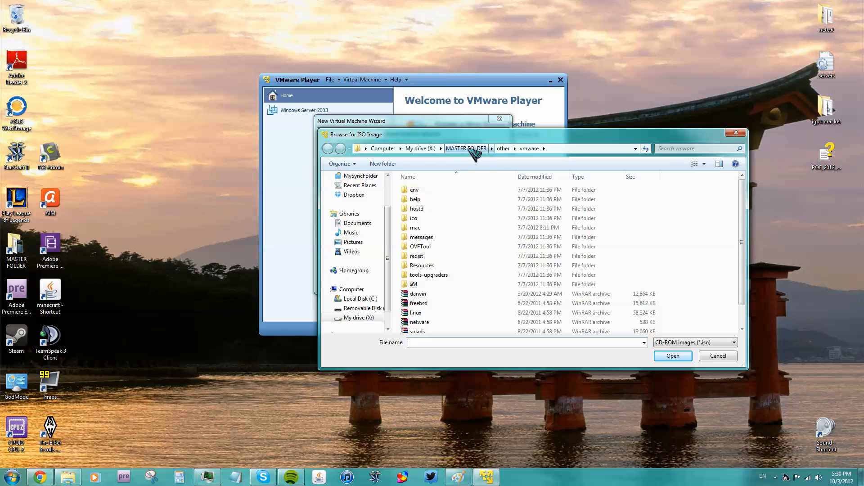
# - Navigate the browse dialog toward MASTER FOLDER, close it and reopen the image picker
pyautogui.click(465, 149)
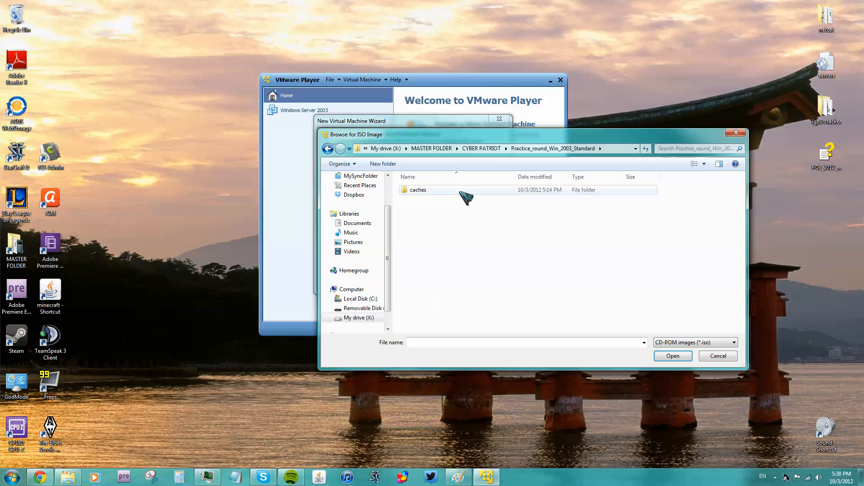
pyautogui.click(328, 149)
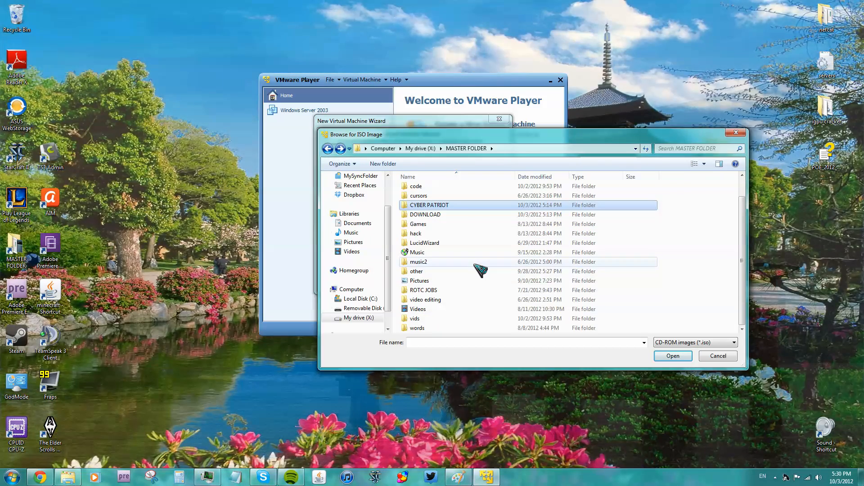
pyautogui.click(11, 476)
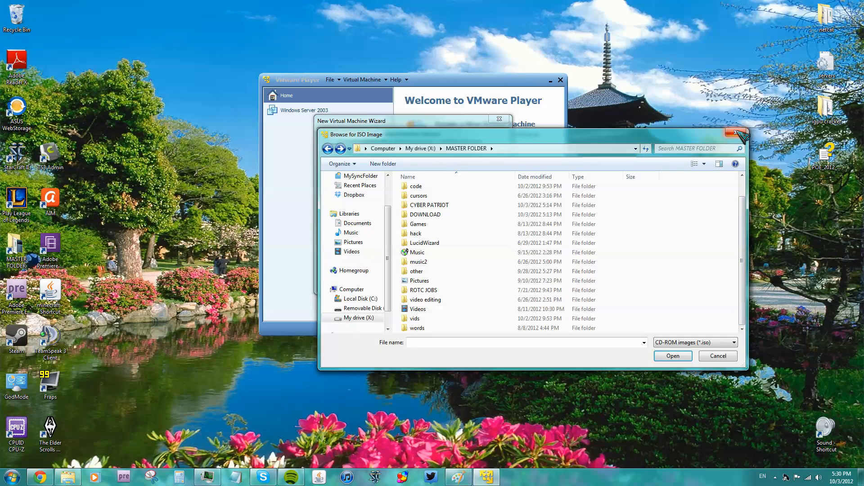
pyautogui.click(718, 356)
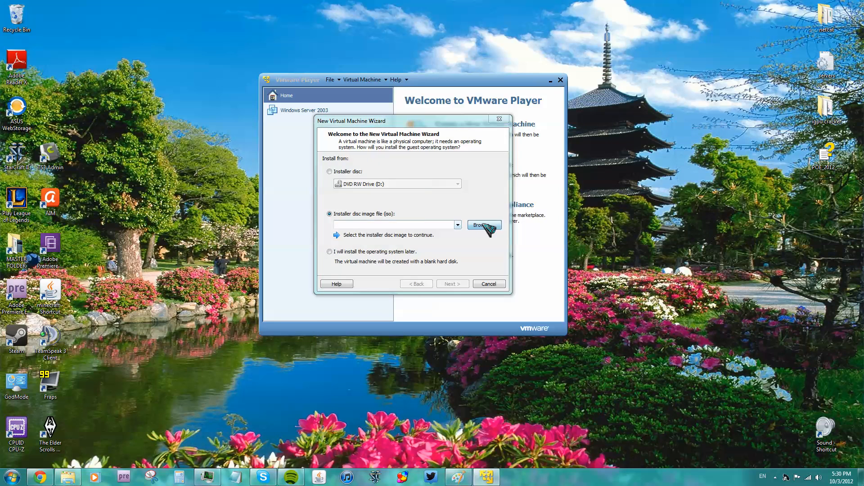
pyautogui.click(485, 225)
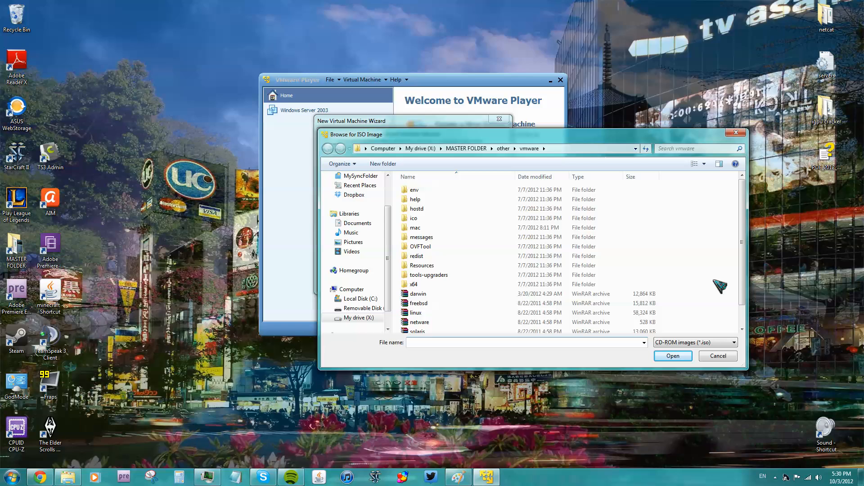
# - Select the linux.iso disc image from the vmware folder as the installer source
pyautogui.click(416, 290)
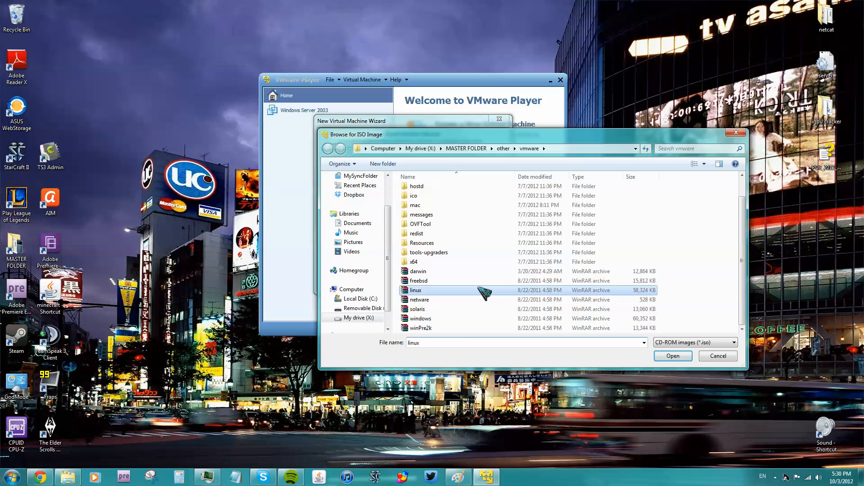
pyautogui.moveTo(457, 336)
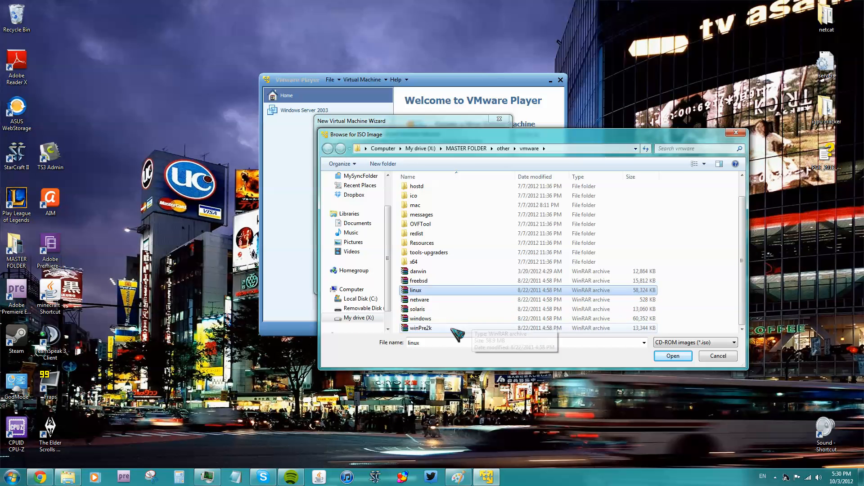
pyautogui.click(420, 317)
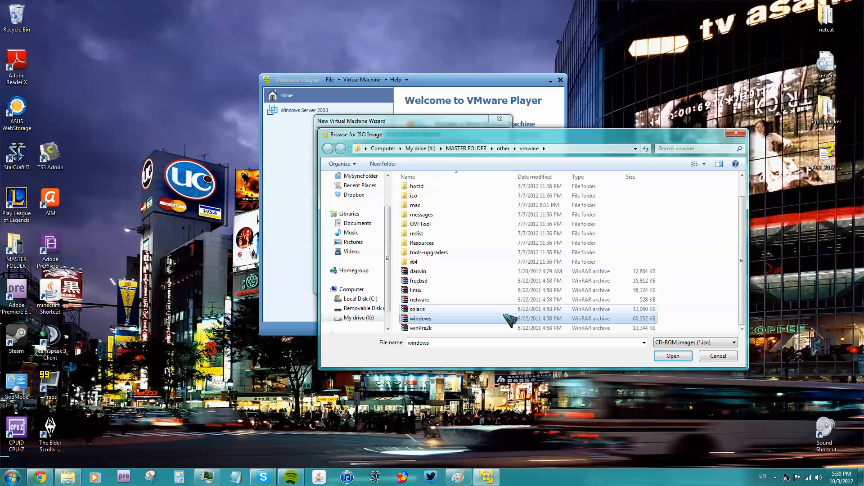
pyautogui.click(417, 290)
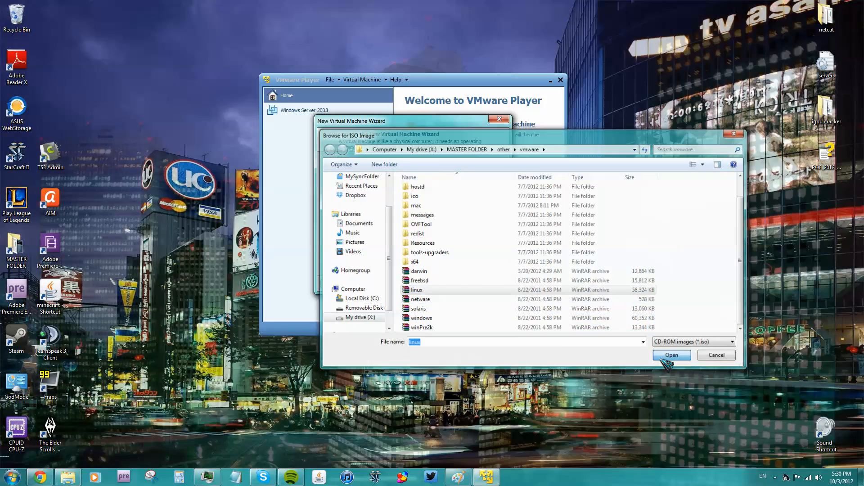
pyautogui.click(671, 355)
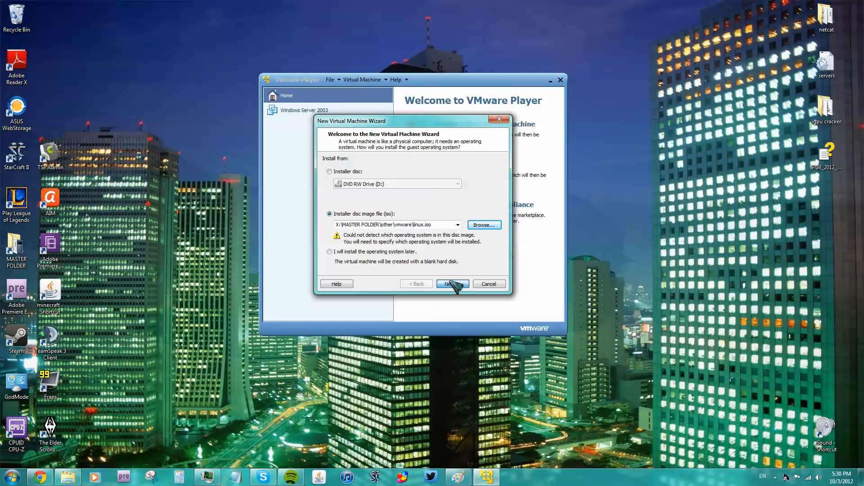
# - Proceed to guest OS selection and browse the Windows, Linux and Other version lists
pyautogui.click(451, 284)
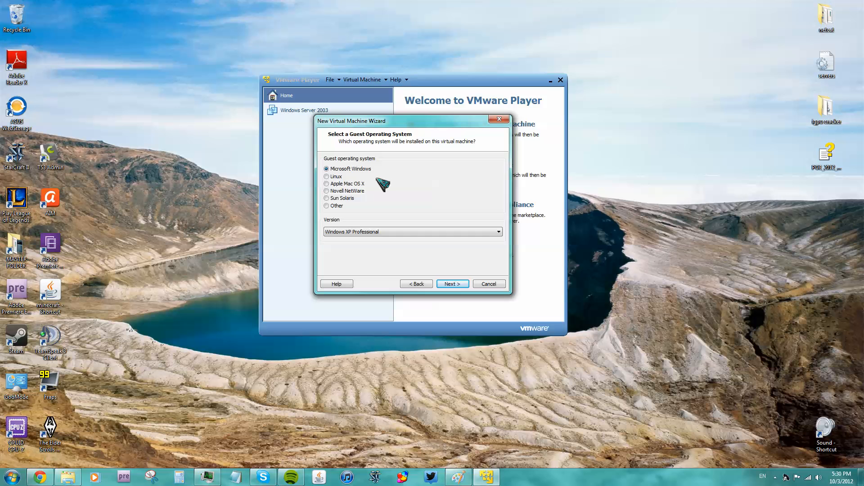
pyautogui.moveTo(340, 177)
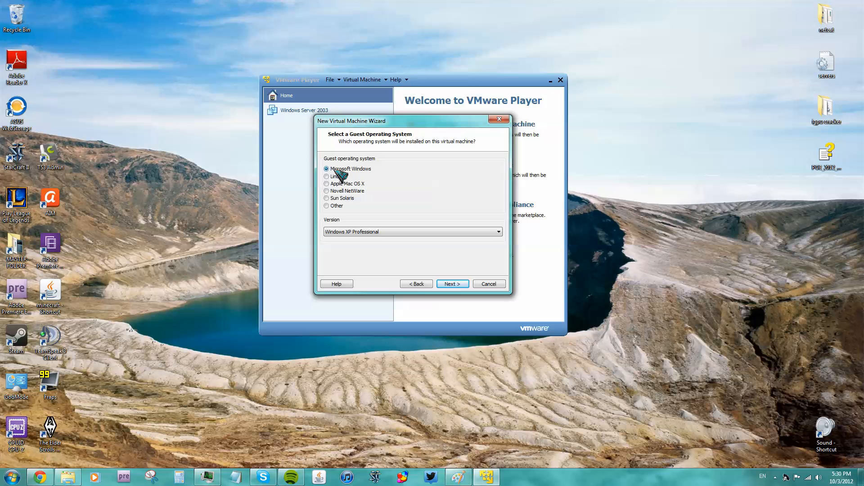
pyautogui.moveTo(330, 205)
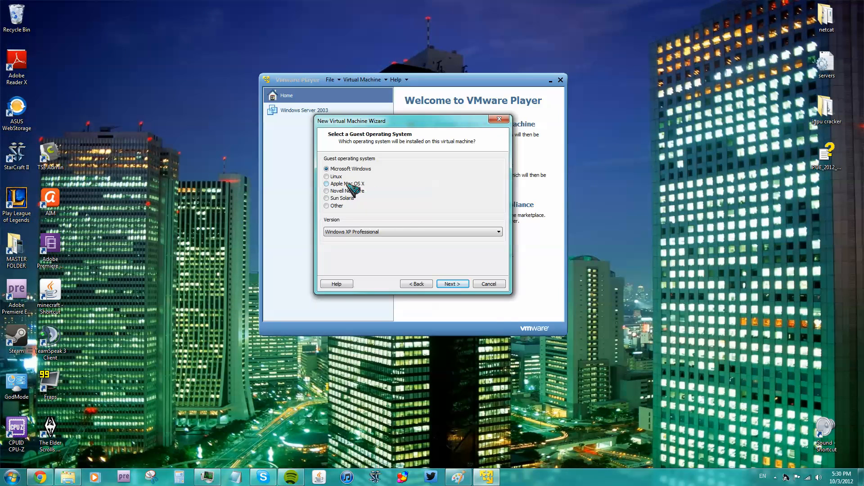
pyautogui.click(498, 232)
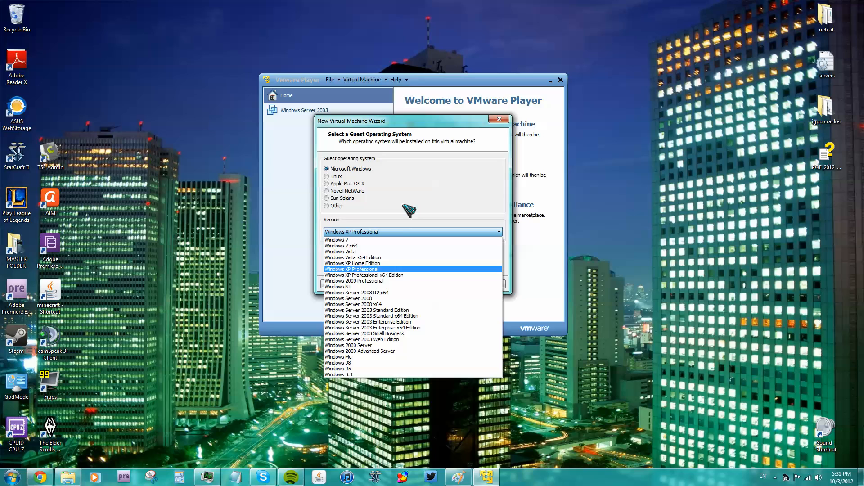
pyautogui.moveTo(405, 217)
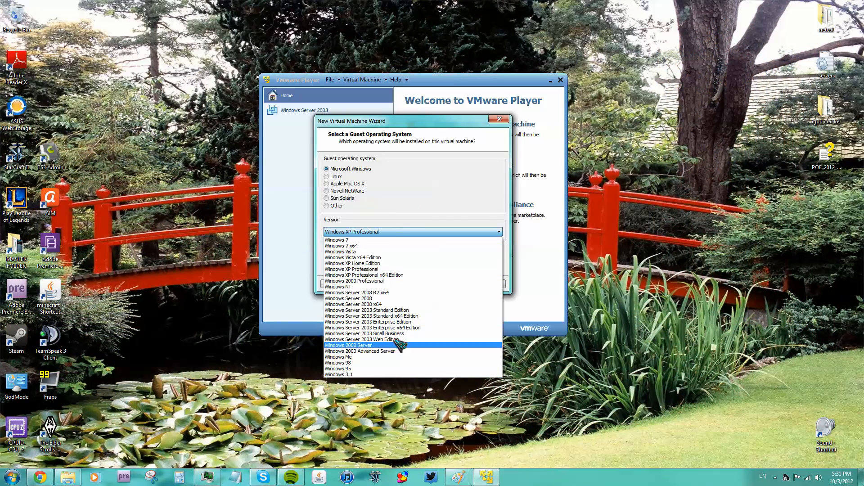
pyautogui.moveTo(389, 239)
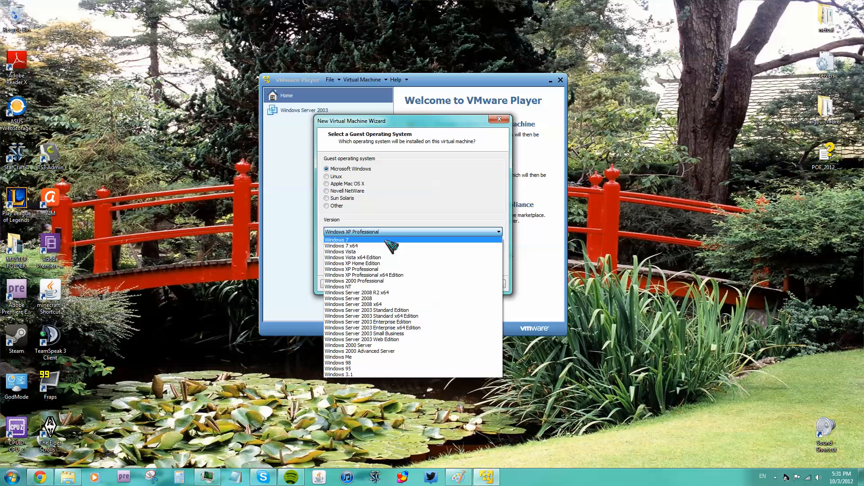
pyautogui.moveTo(396, 215)
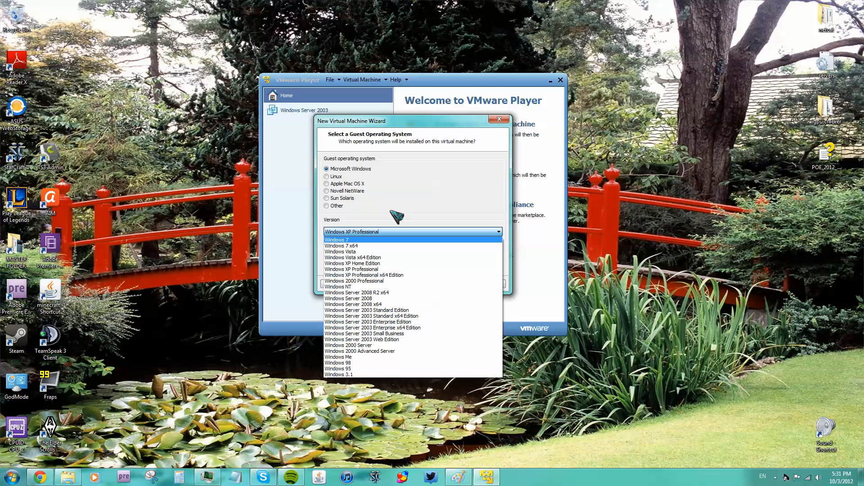
pyautogui.click(327, 177)
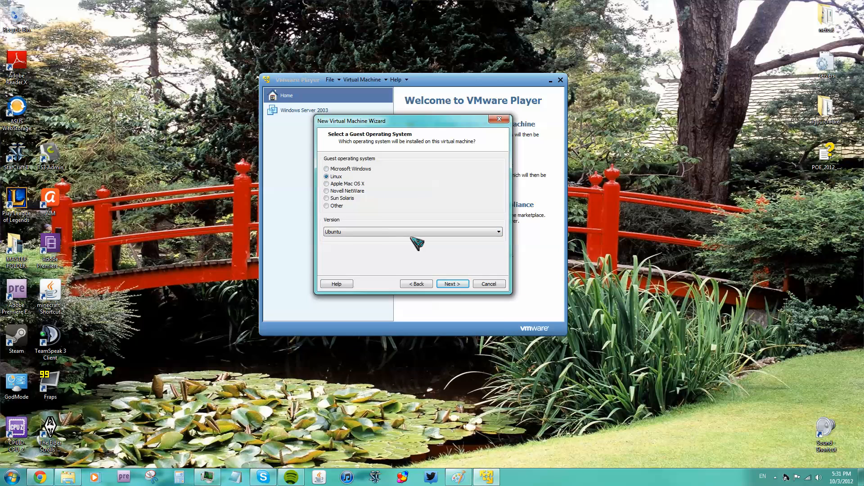
pyautogui.click(497, 232)
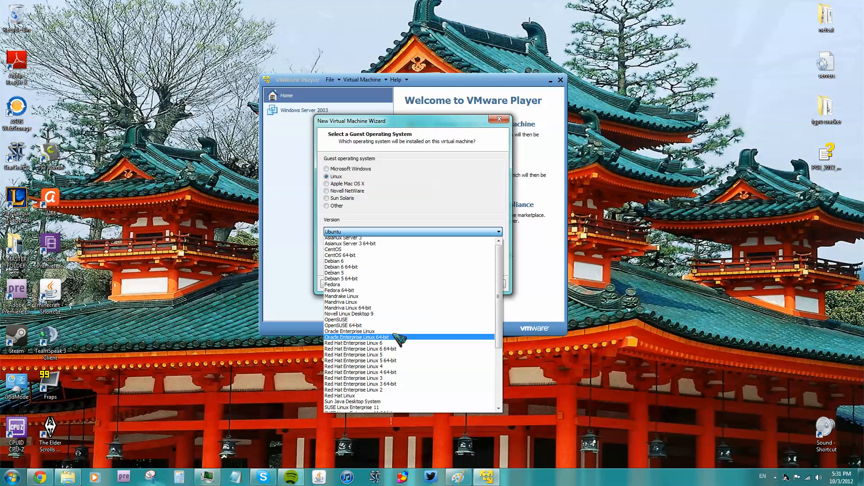
pyautogui.click(327, 206)
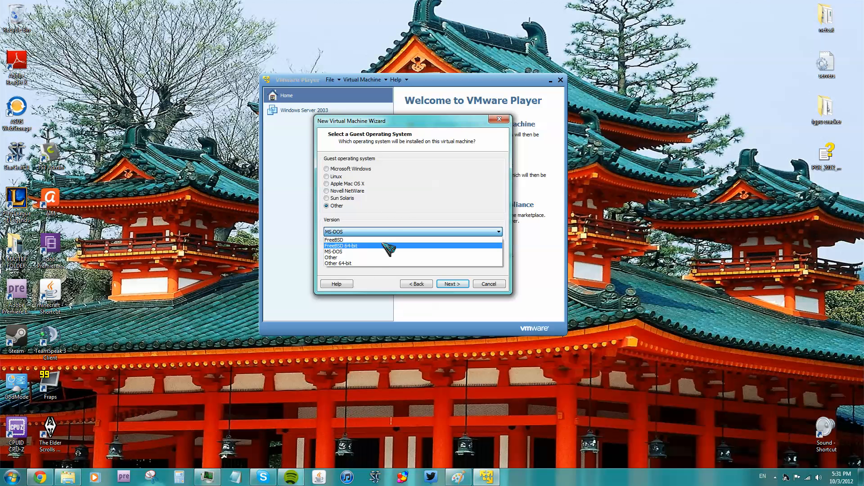
pyautogui.click(333, 251)
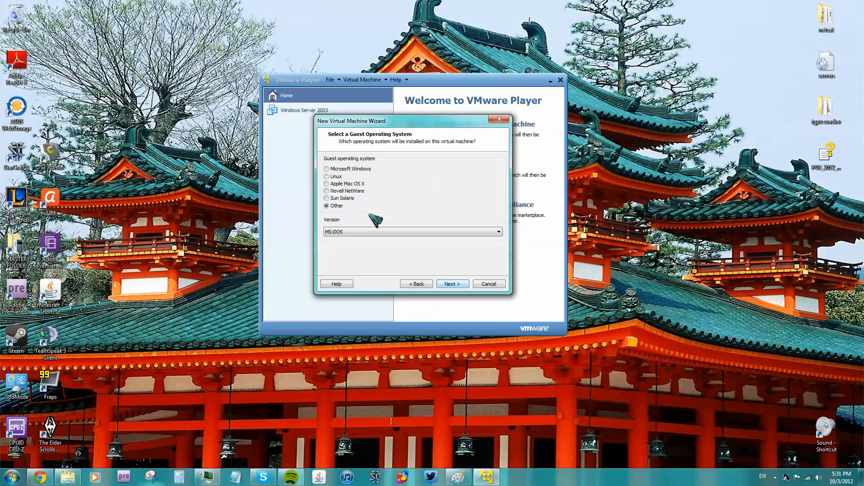
# - Set the guest OS to Linux with version Ubuntu and continue to naming the machine
pyautogui.click(327, 176)
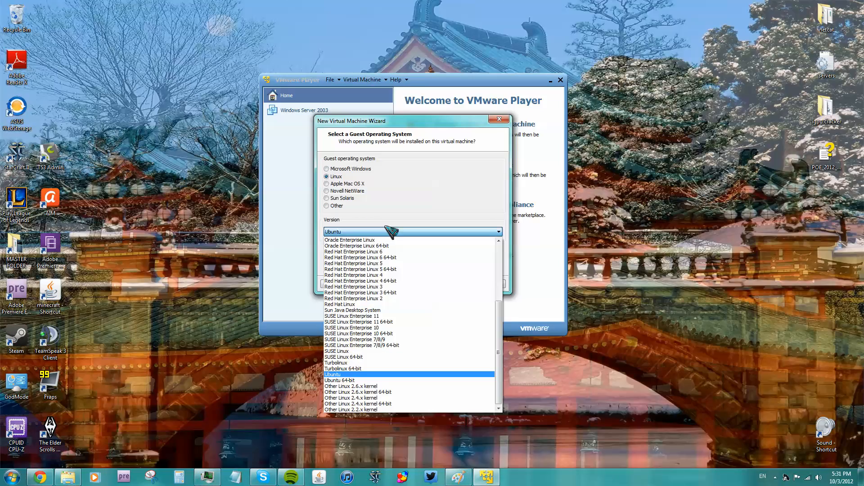
pyautogui.click(333, 375)
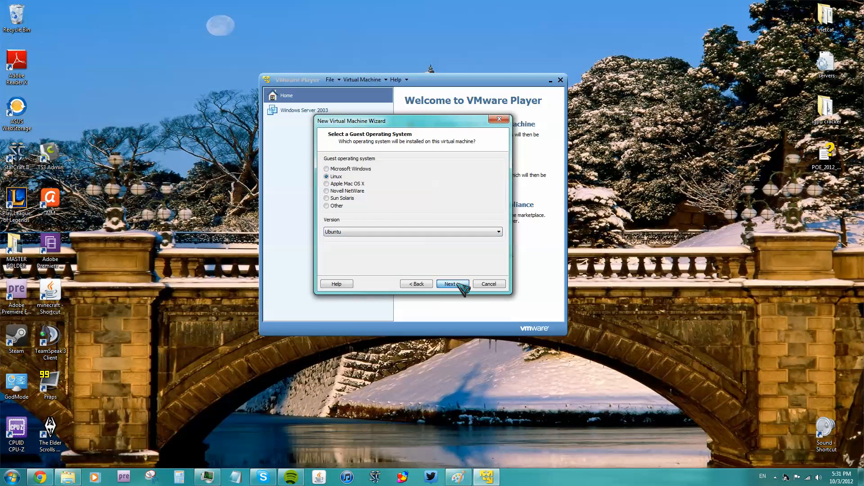
pyautogui.click(452, 283)
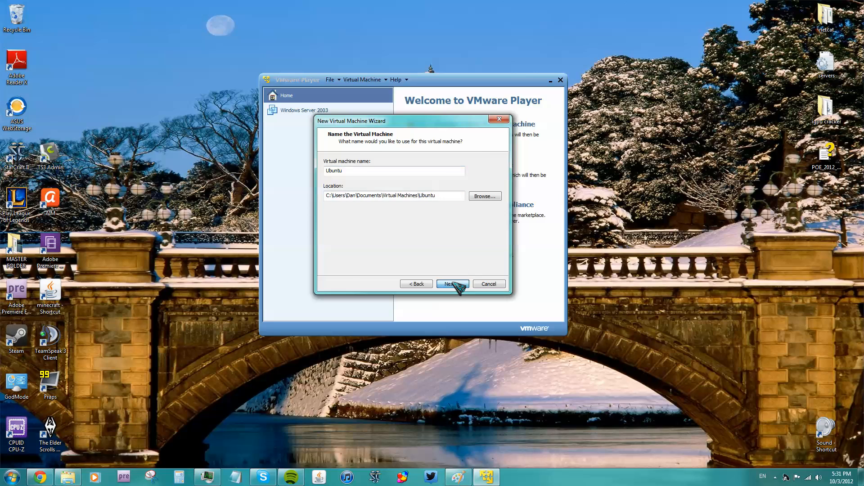
# - Keep the name Ubuntu and a 20 GB disk split into multiple files, reaching Ready to Create
pyautogui.click(451, 283)
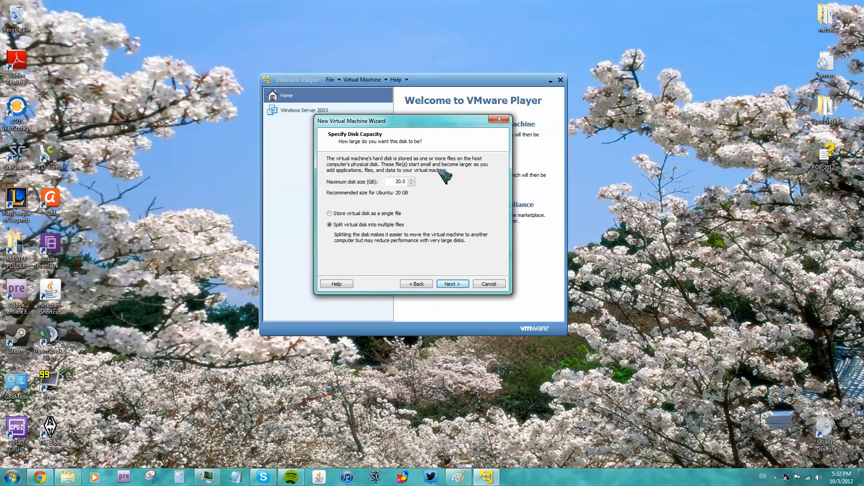
pyautogui.moveTo(439, 211)
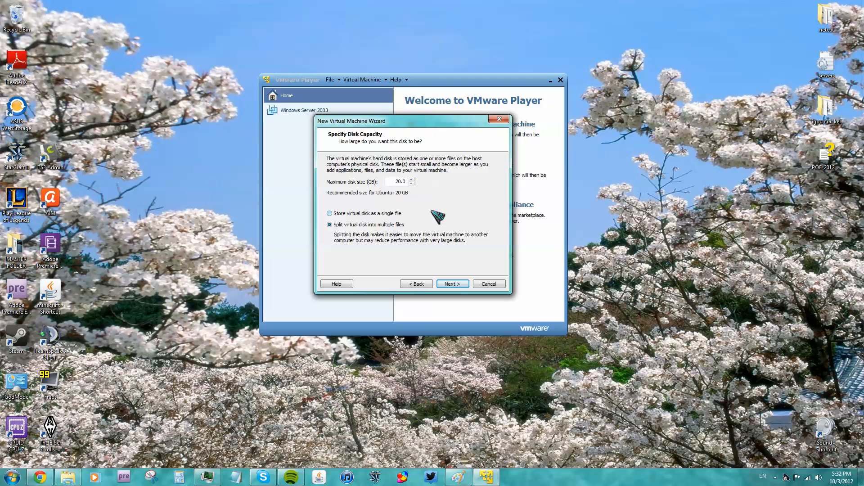
pyautogui.moveTo(452, 198)
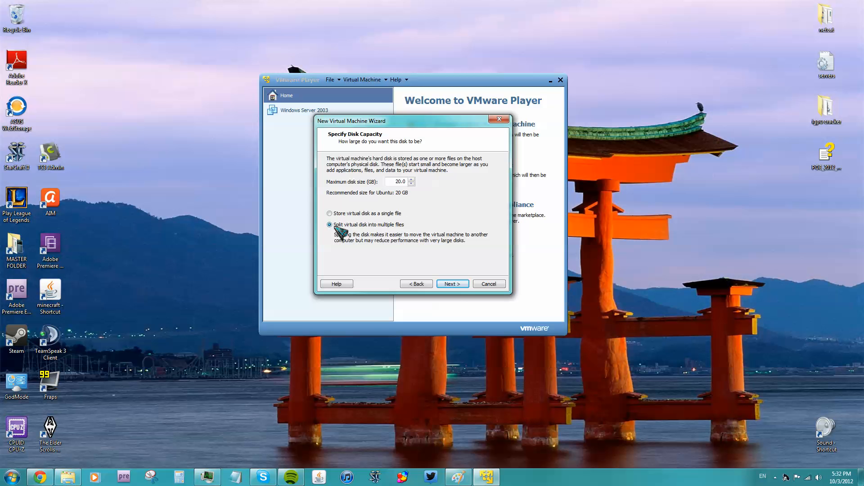
pyautogui.click(451, 284)
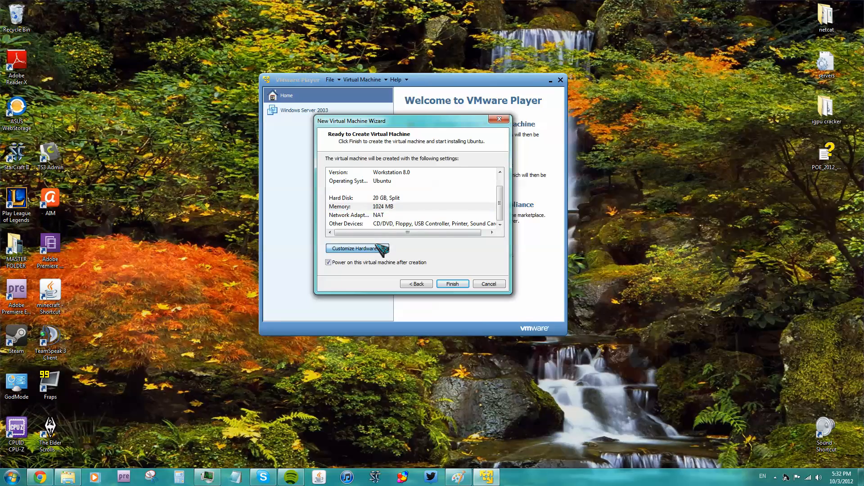
# - Customize Hardware, checking the processor core options and the 1024 MB memory setting
pyautogui.click(357, 249)
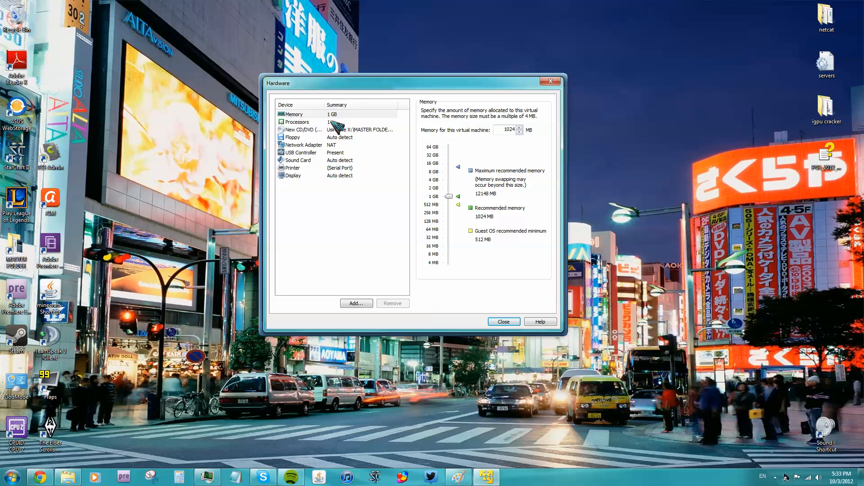
pyautogui.click(298, 121)
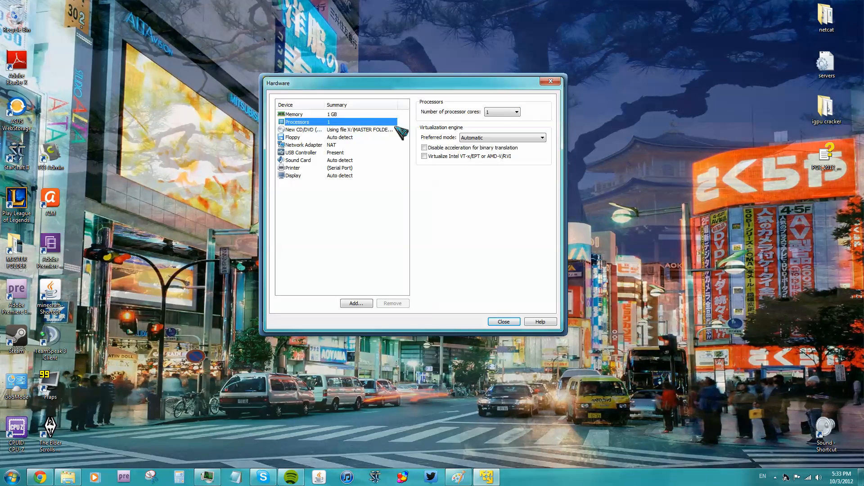
pyautogui.click(516, 112)
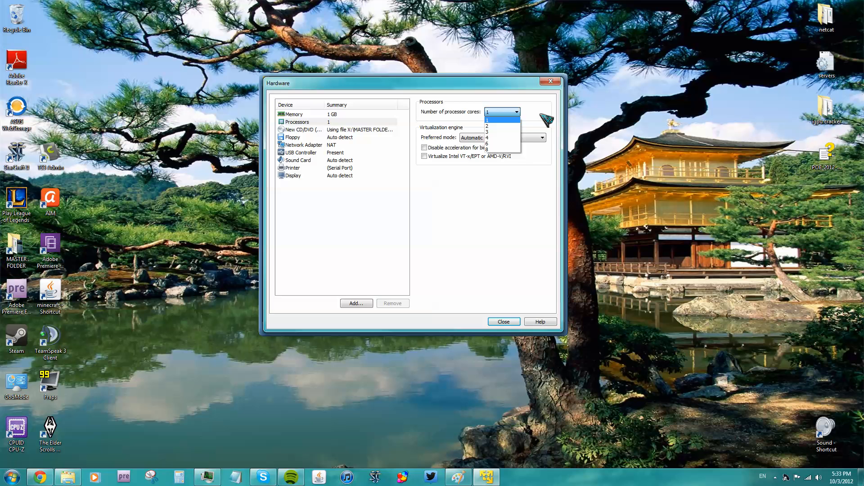
pyautogui.moveTo(501, 143)
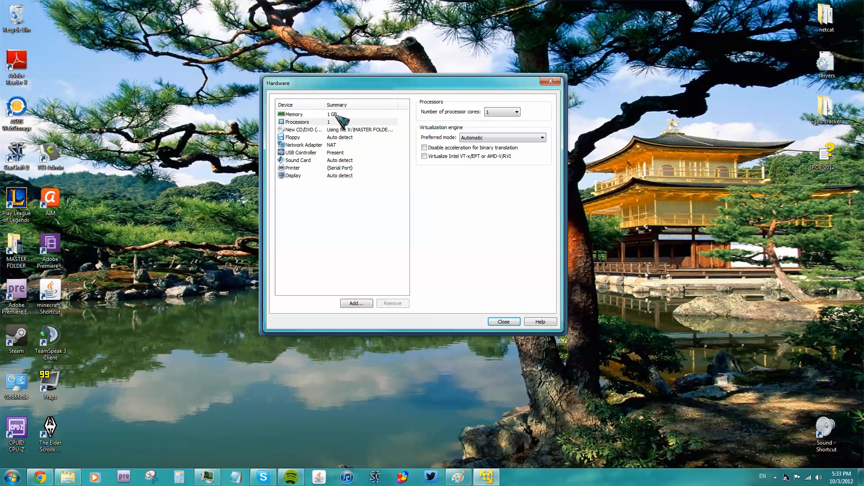
pyautogui.click(295, 114)
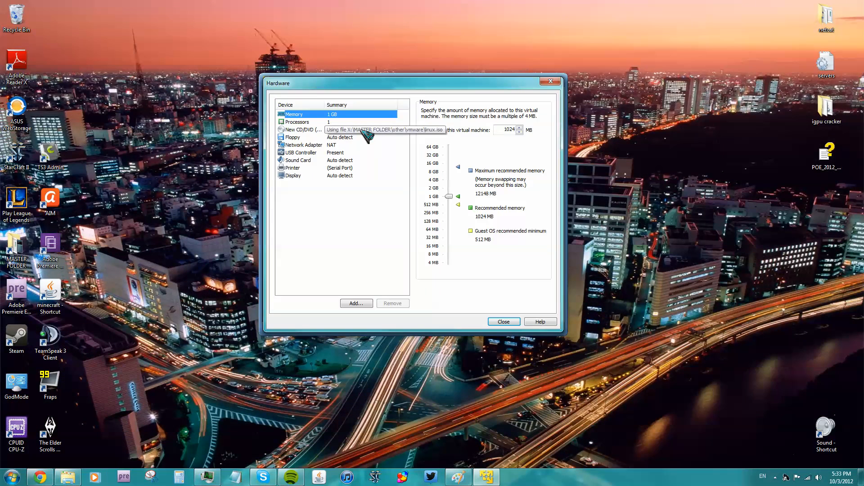
pyautogui.moveTo(339, 152)
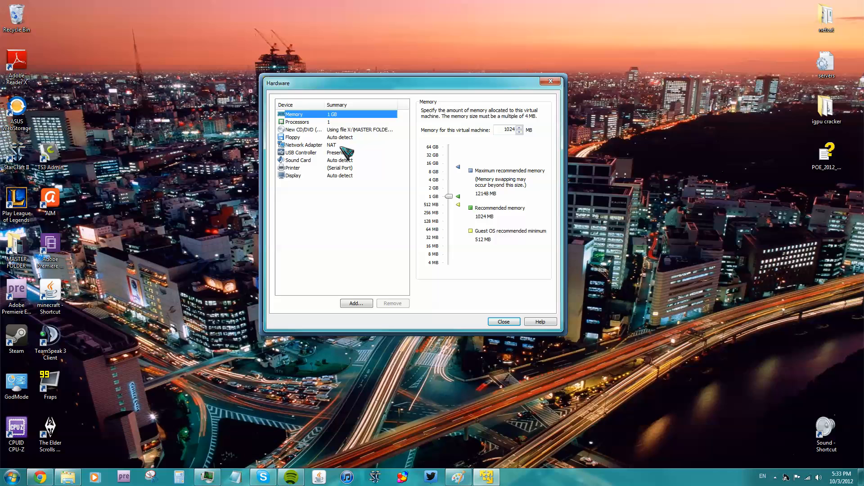
# - Review the network adapter's NAT setting and close the Hardware window
pyautogui.click(303, 144)
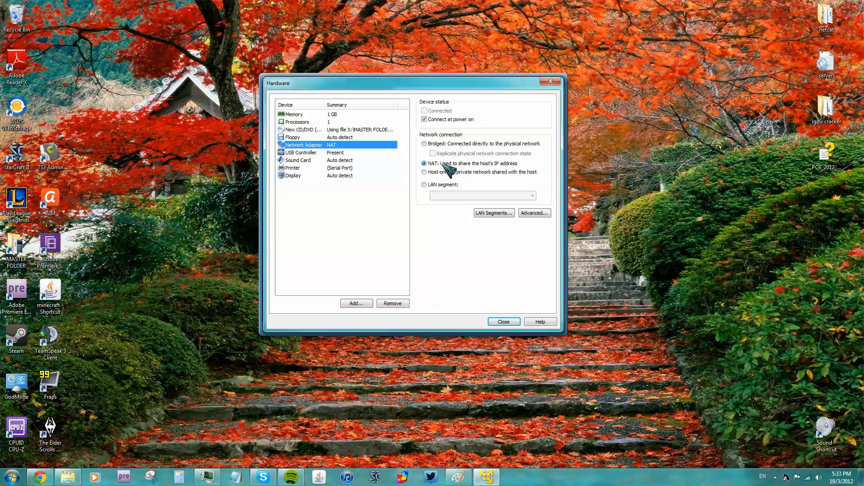
pyautogui.moveTo(480, 130)
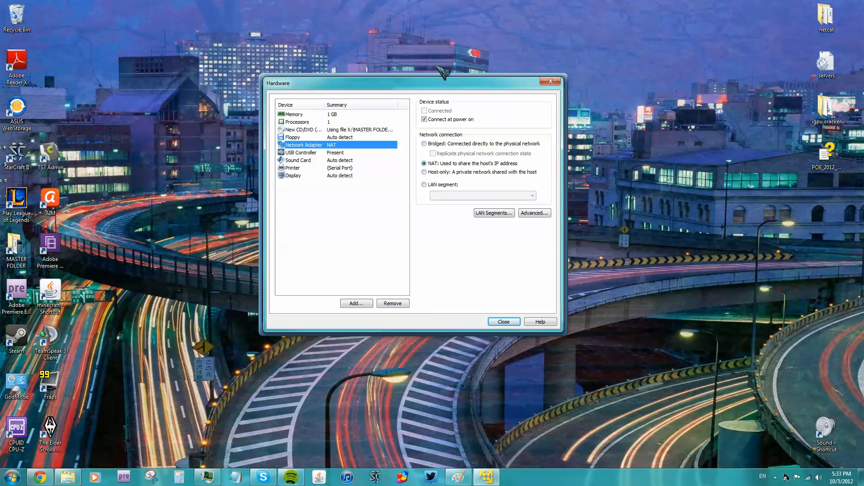
pyautogui.moveTo(618, 93)
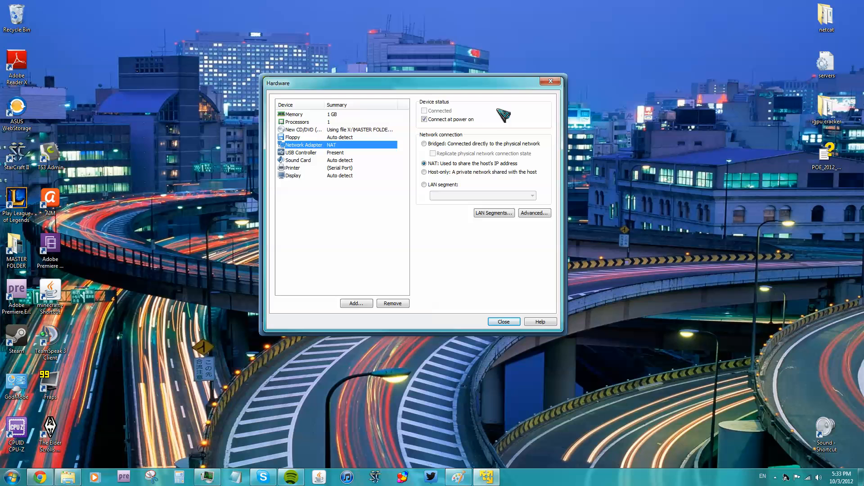
pyautogui.moveTo(703, 372)
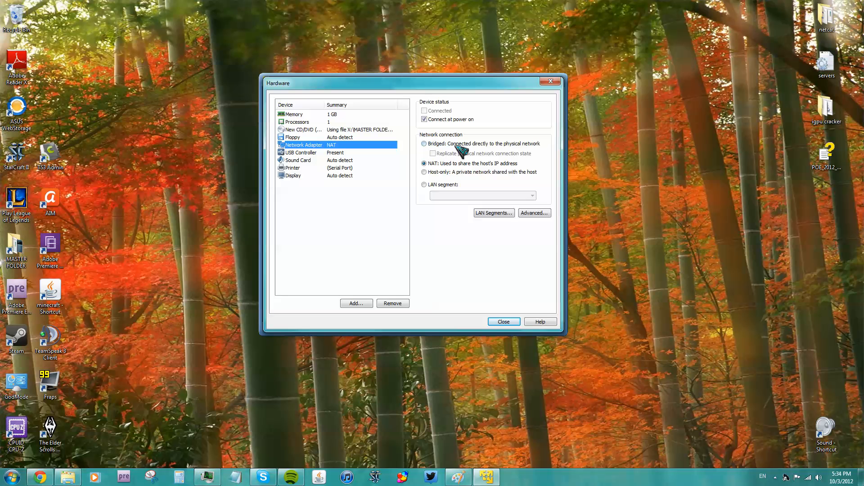
pyautogui.moveTo(468, 190)
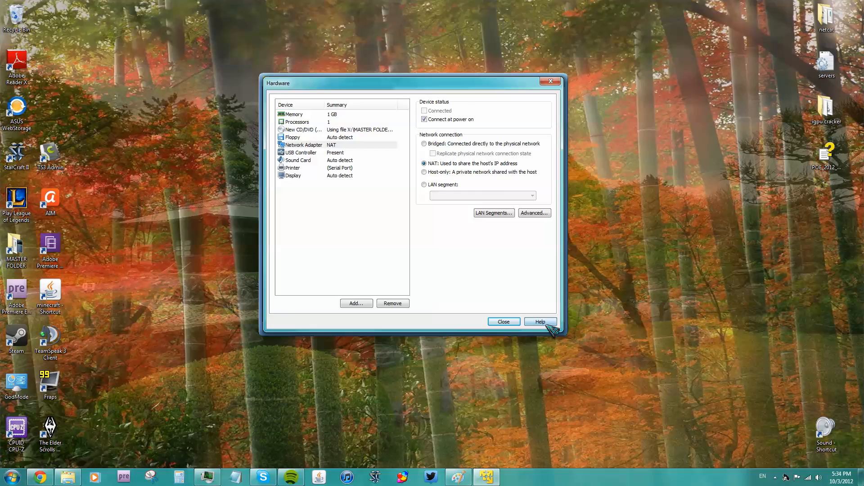
pyautogui.click(502, 321)
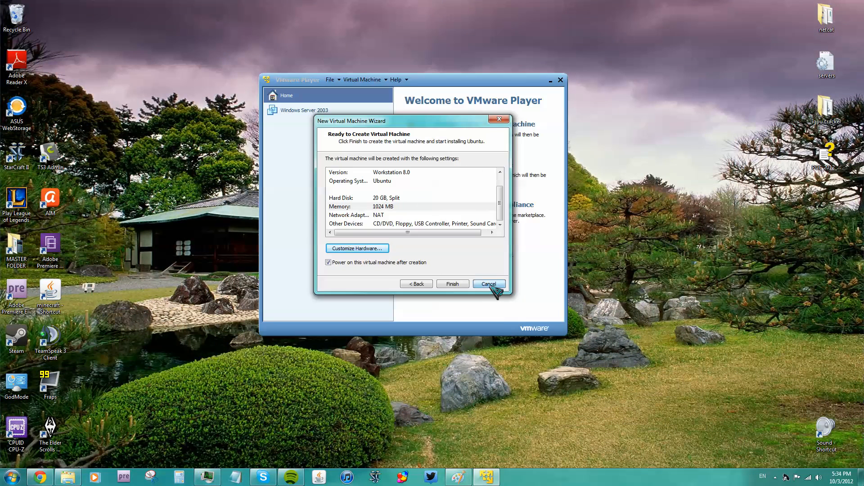
# - Cancel the wizard, select the Windows Server 2003 machine, and briefly show the File menu
pyautogui.click(488, 284)
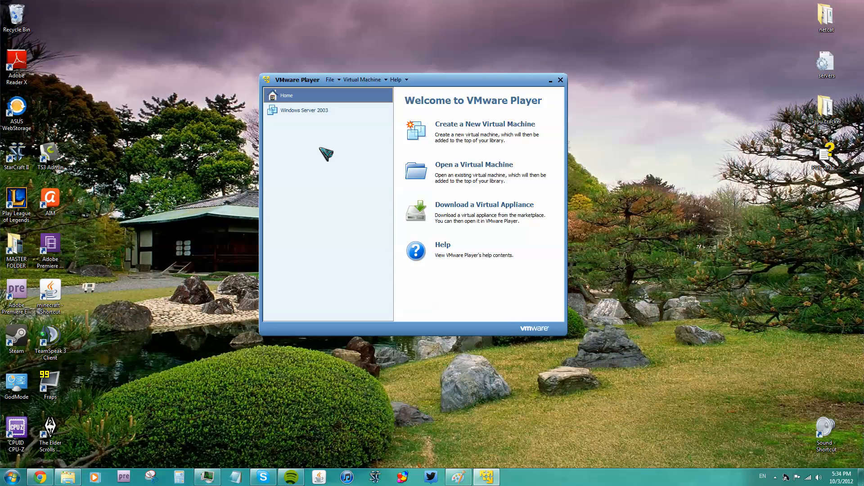
pyautogui.moveTo(362, 178)
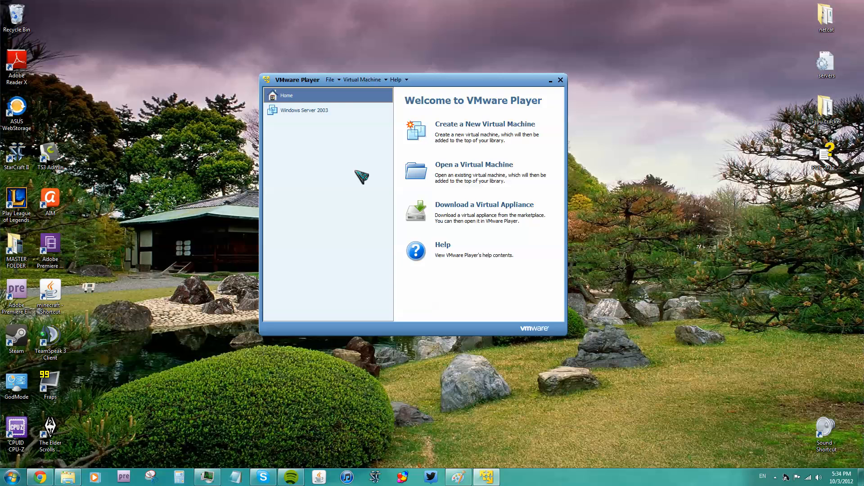
pyautogui.moveTo(330, 124)
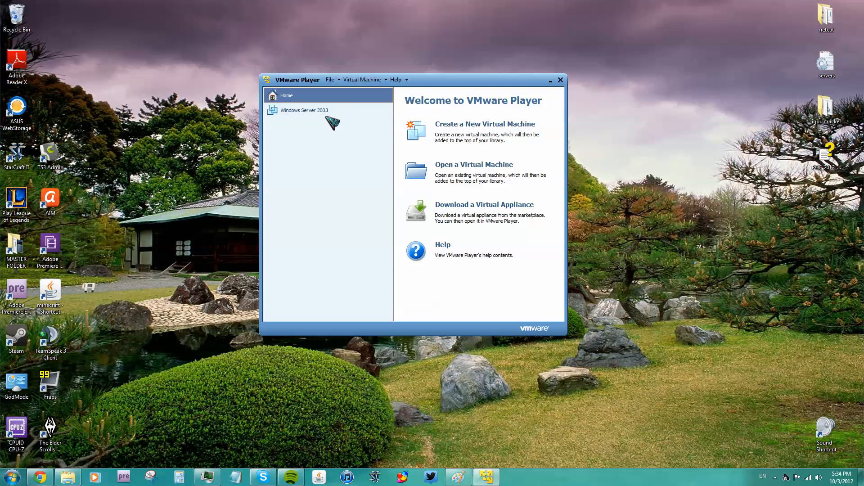
pyautogui.click(304, 110)
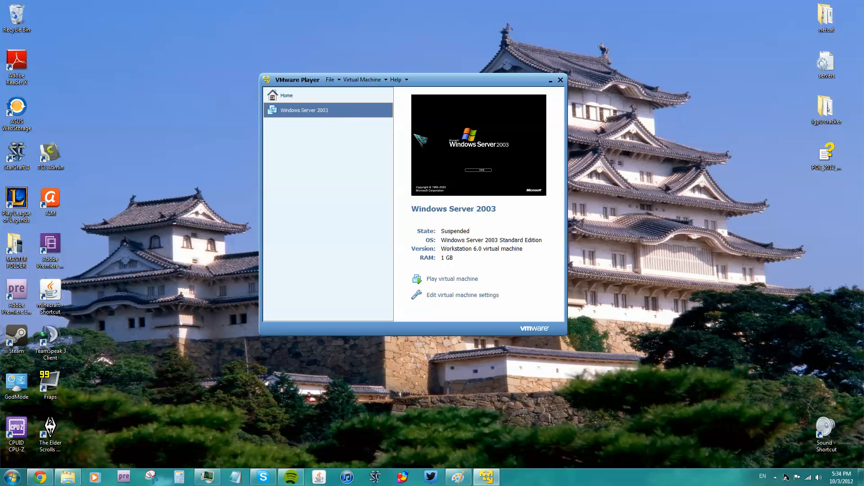
pyautogui.moveTo(436, 257)
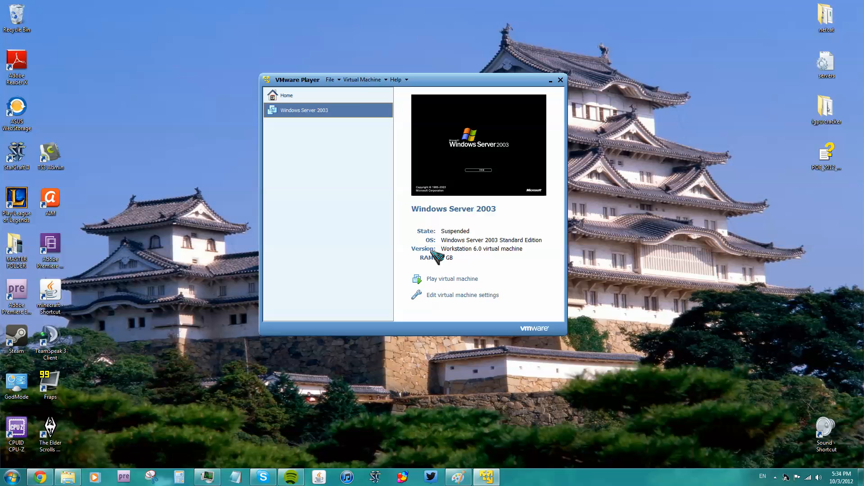
pyautogui.moveTo(411, 251)
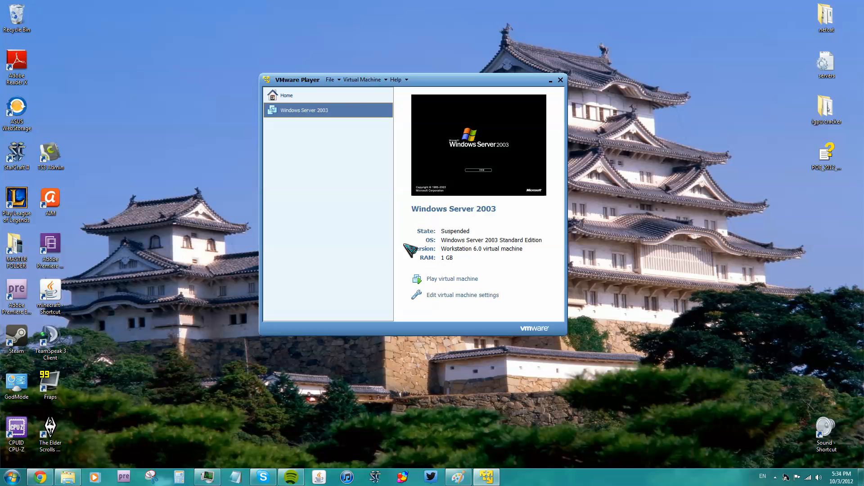
pyautogui.moveTo(471, 265)
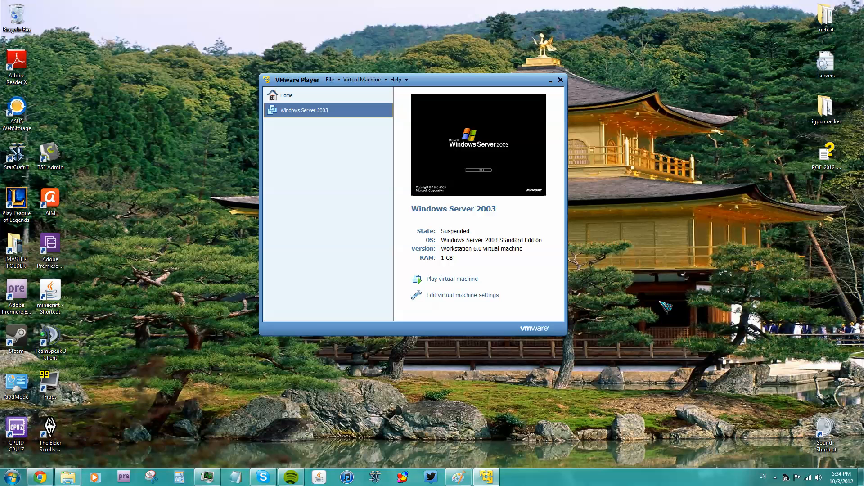
pyautogui.moveTo(741, 421)
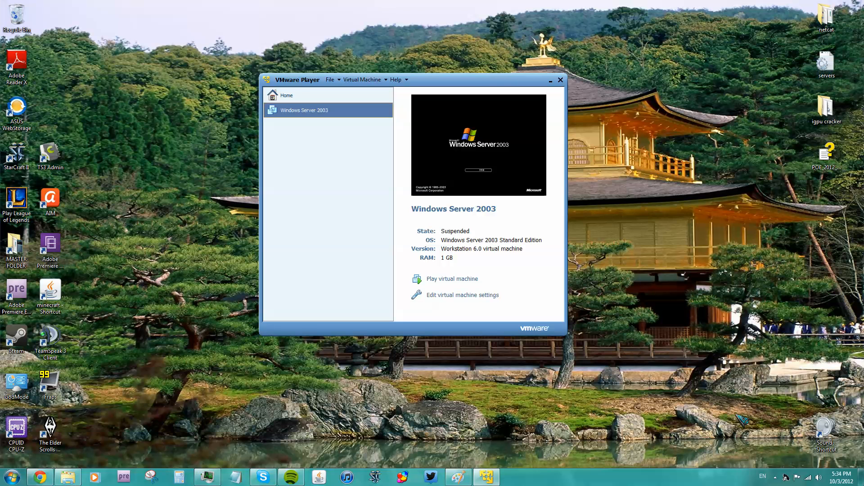
pyautogui.moveTo(299, 85)
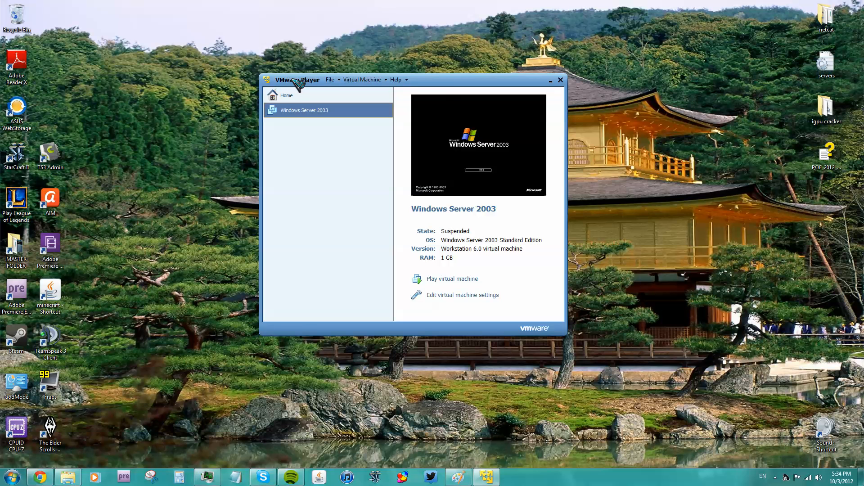
pyautogui.click(330, 79)
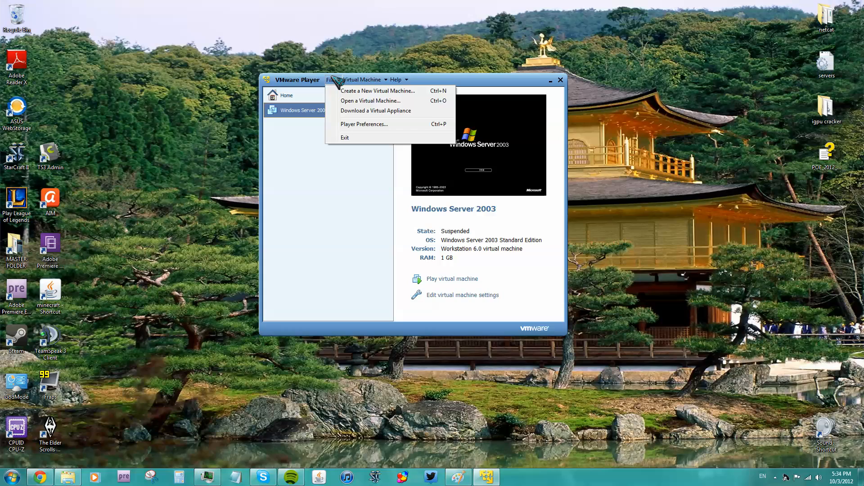
pyautogui.click(362, 79)
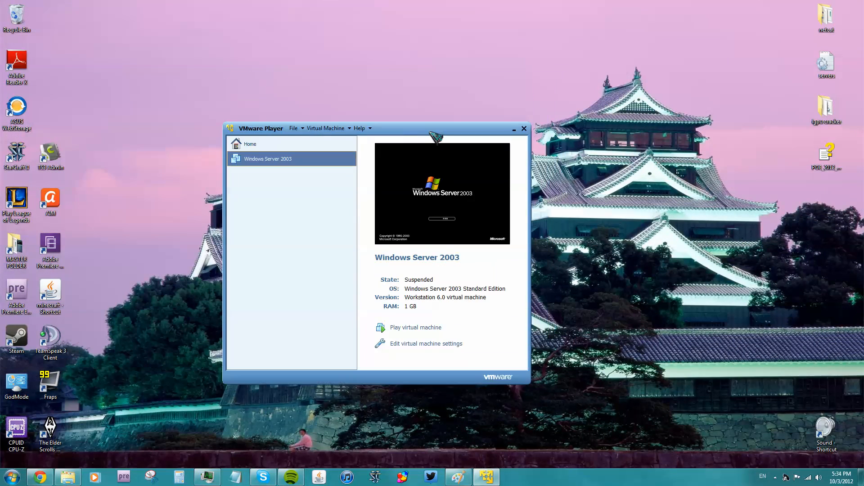
pyautogui.click(326, 127)
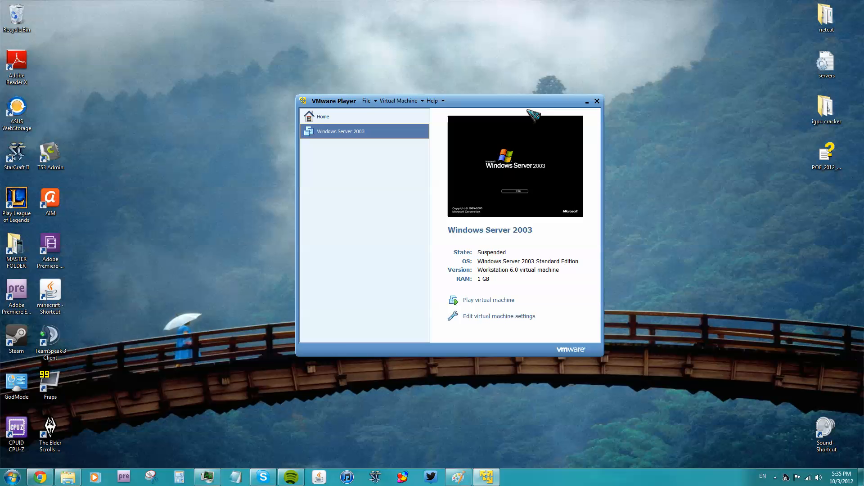
pyautogui.moveTo(564, 117)
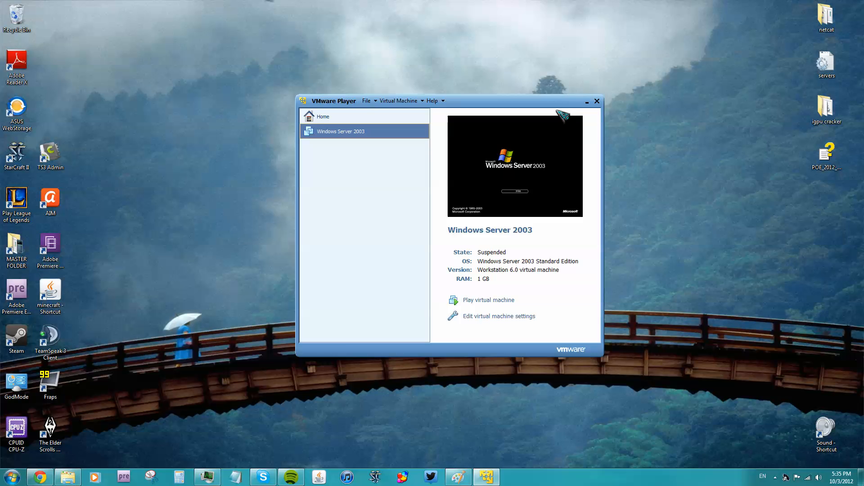
pyautogui.moveTo(596, 102)
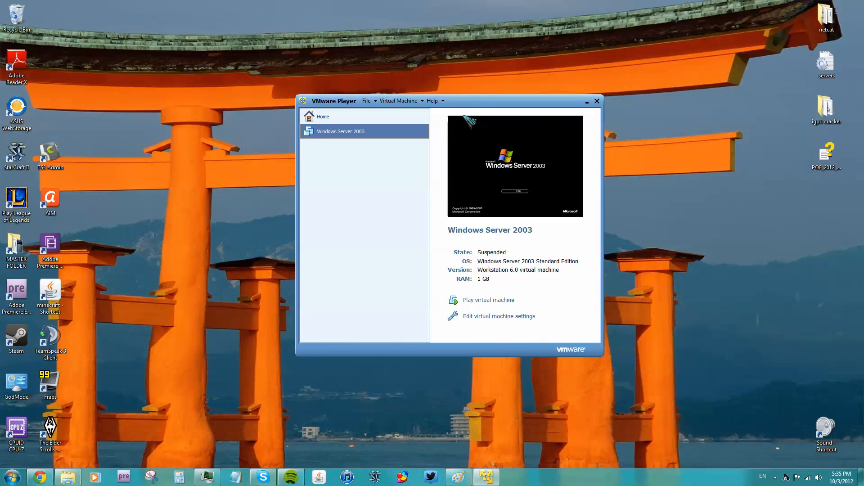
pyautogui.moveTo(501, 116)
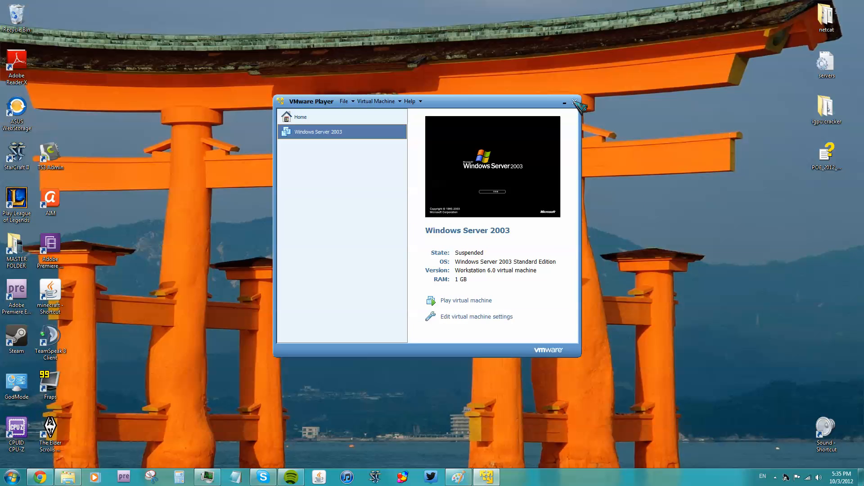
pyautogui.moveTo(579, 105)
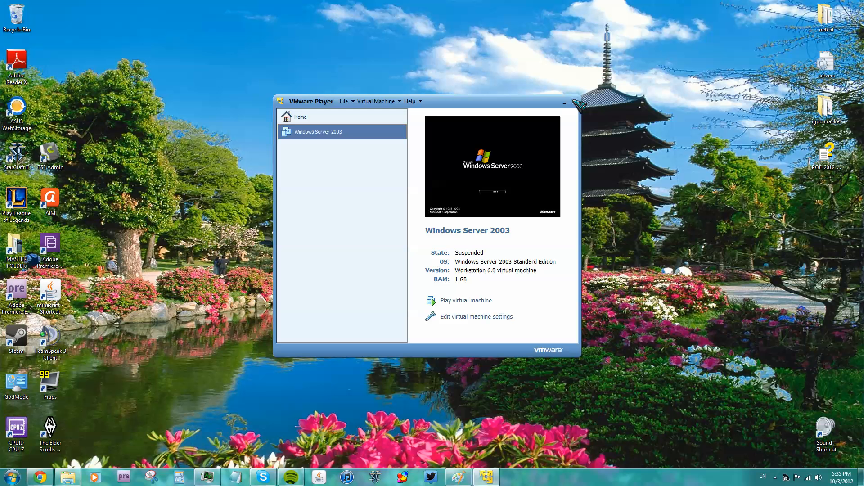
pyautogui.moveTo(579, 103)
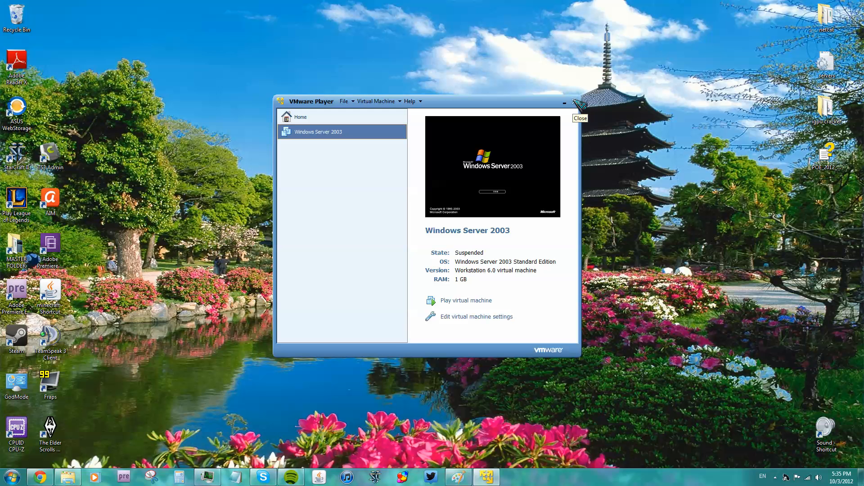
pyautogui.moveTo(506, 115)
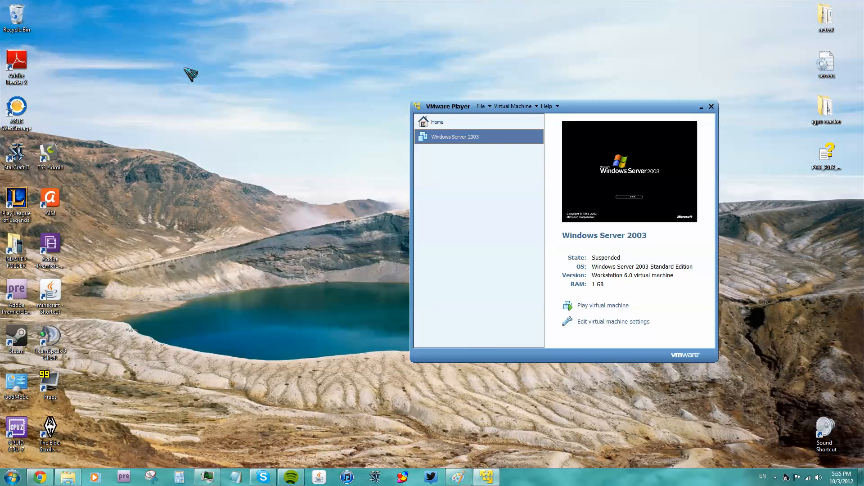
pyautogui.moveTo(725, 117)
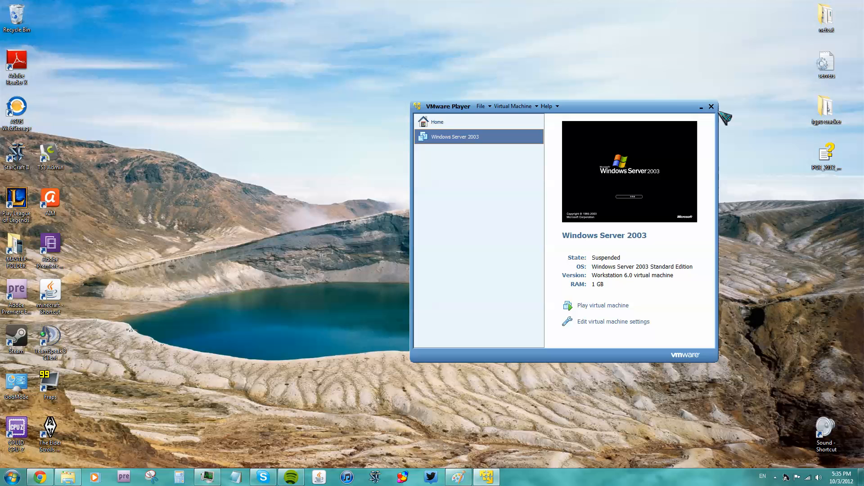
pyautogui.moveTo(712, 106)
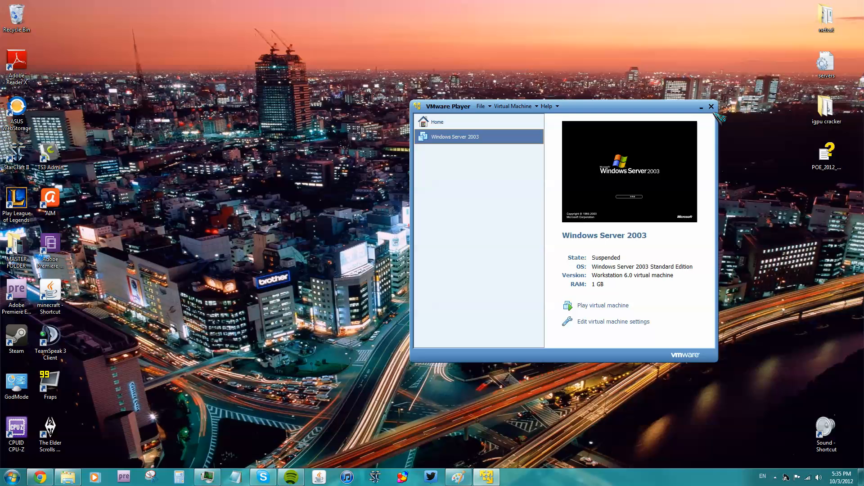
pyautogui.moveTo(783, 473)
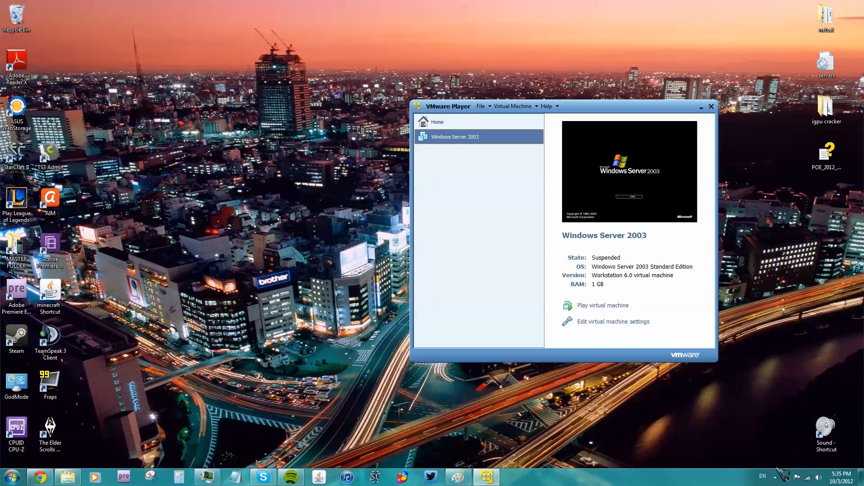
pyautogui.click(775, 475)
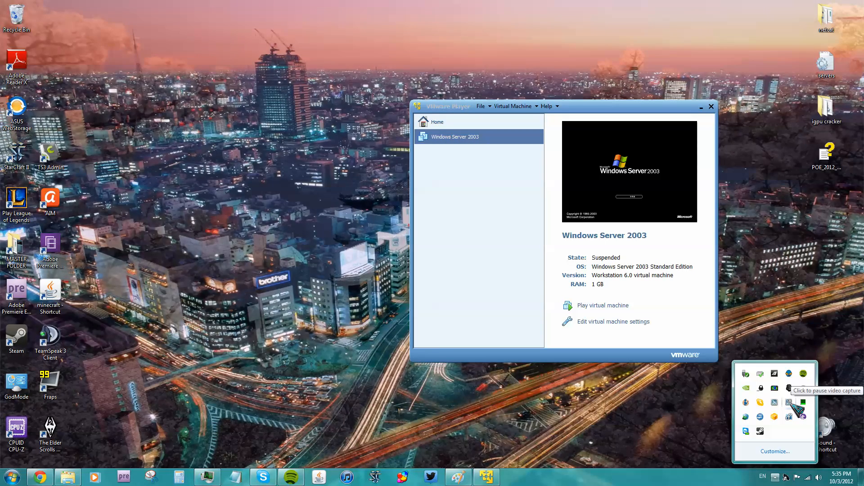